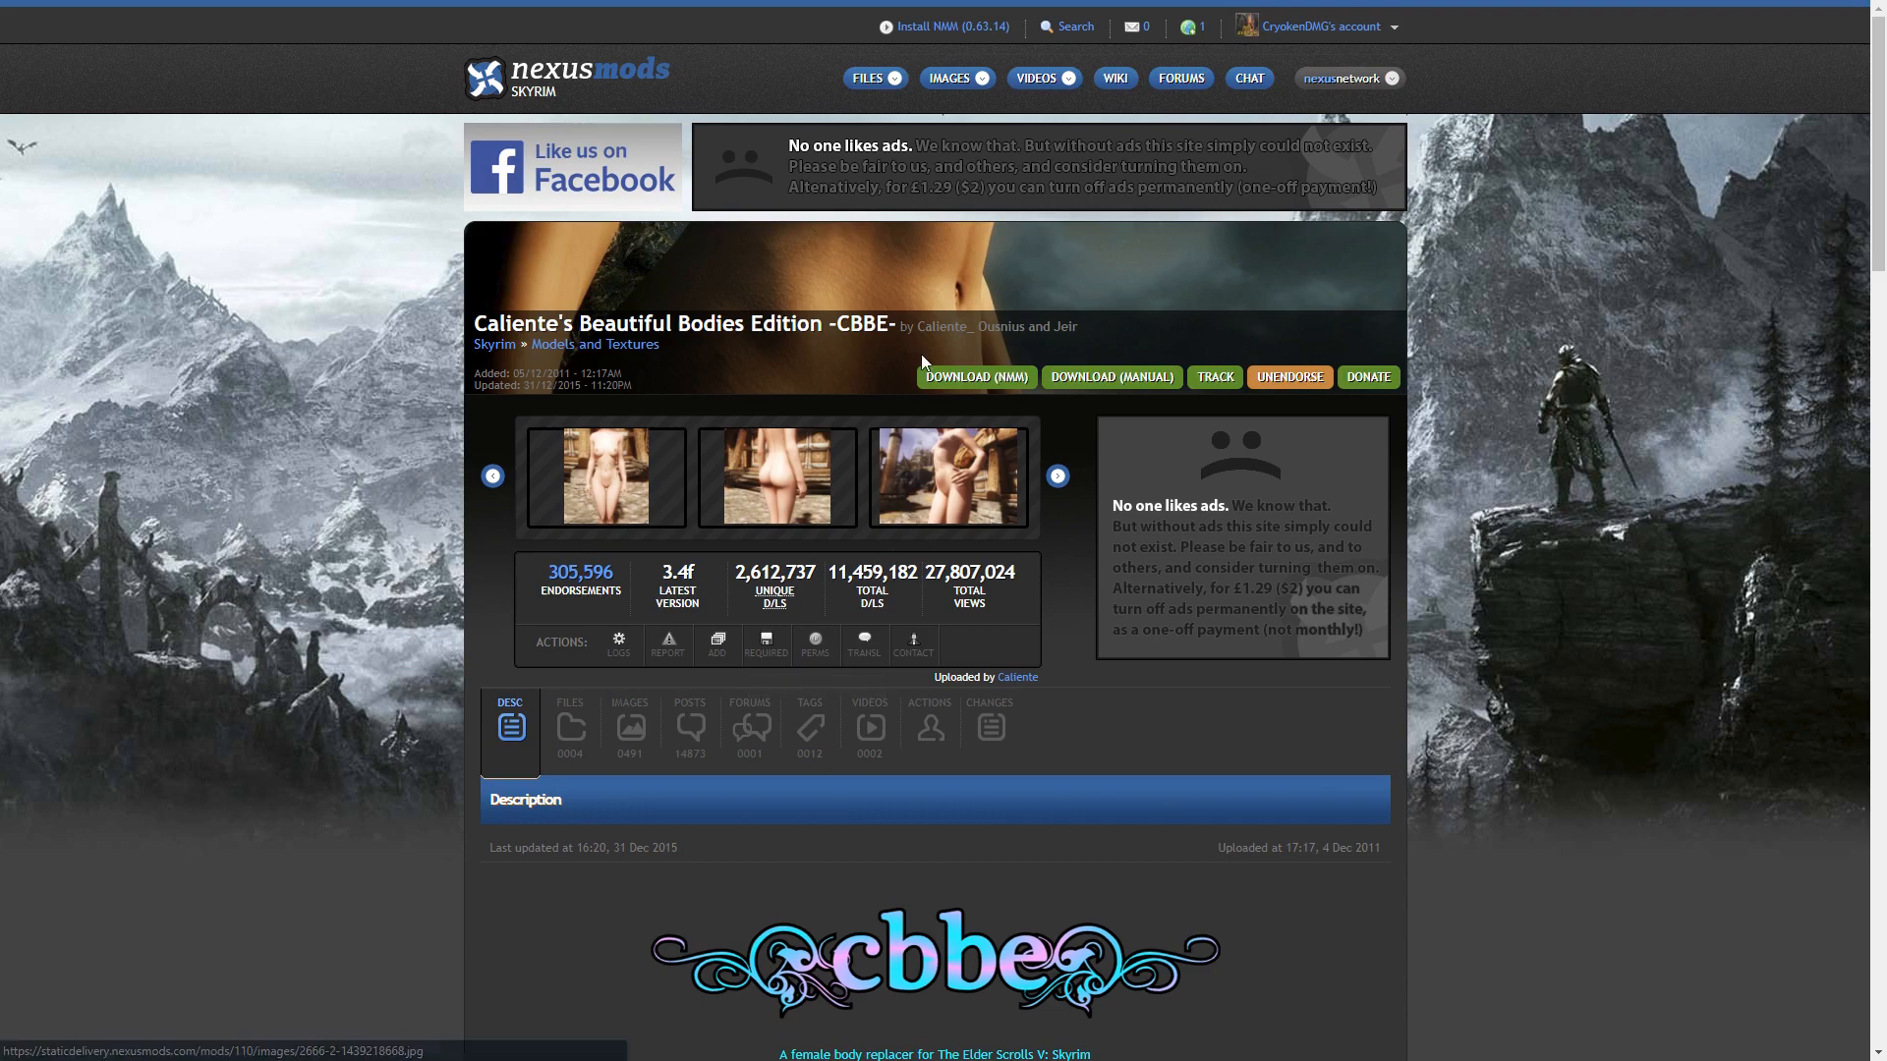
pyautogui.moveTo(1266, 646)
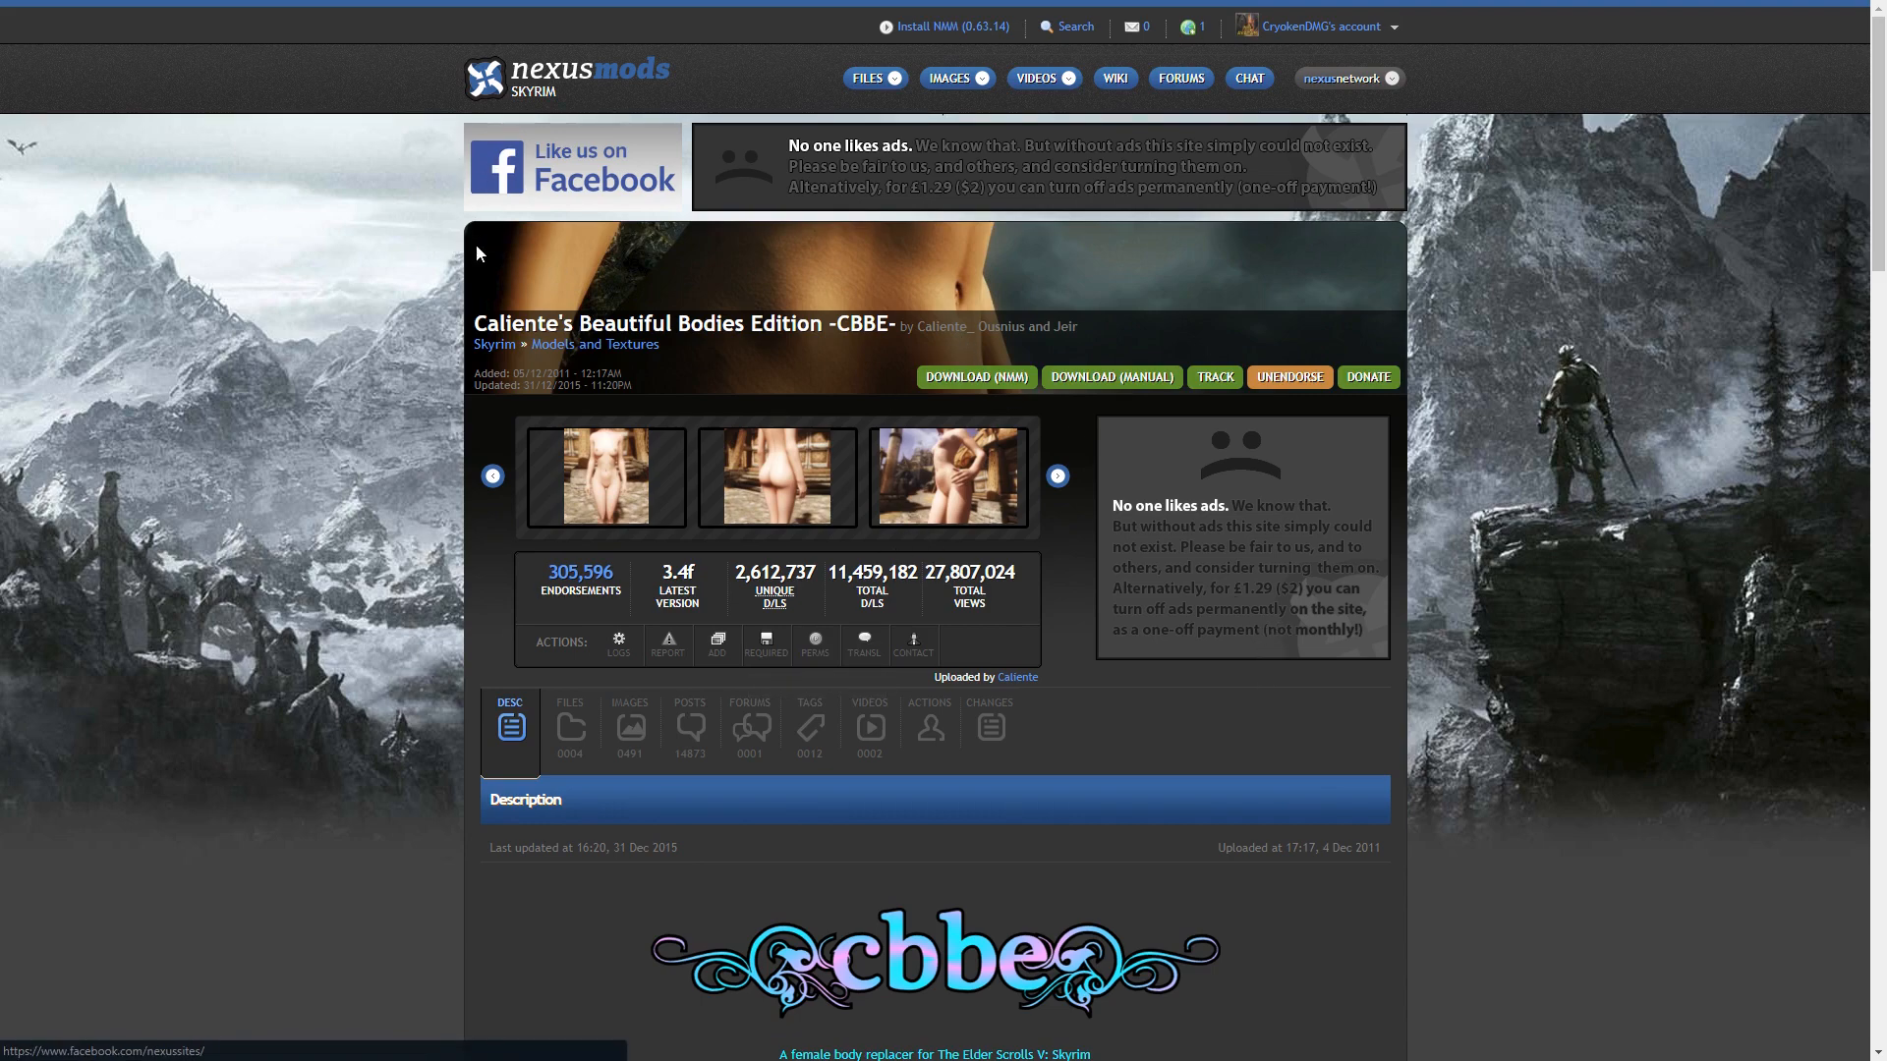
# Bring up the Downloads folder holding the downloaded CBBE v3.4f archive.
pyautogui.click(570, 709)
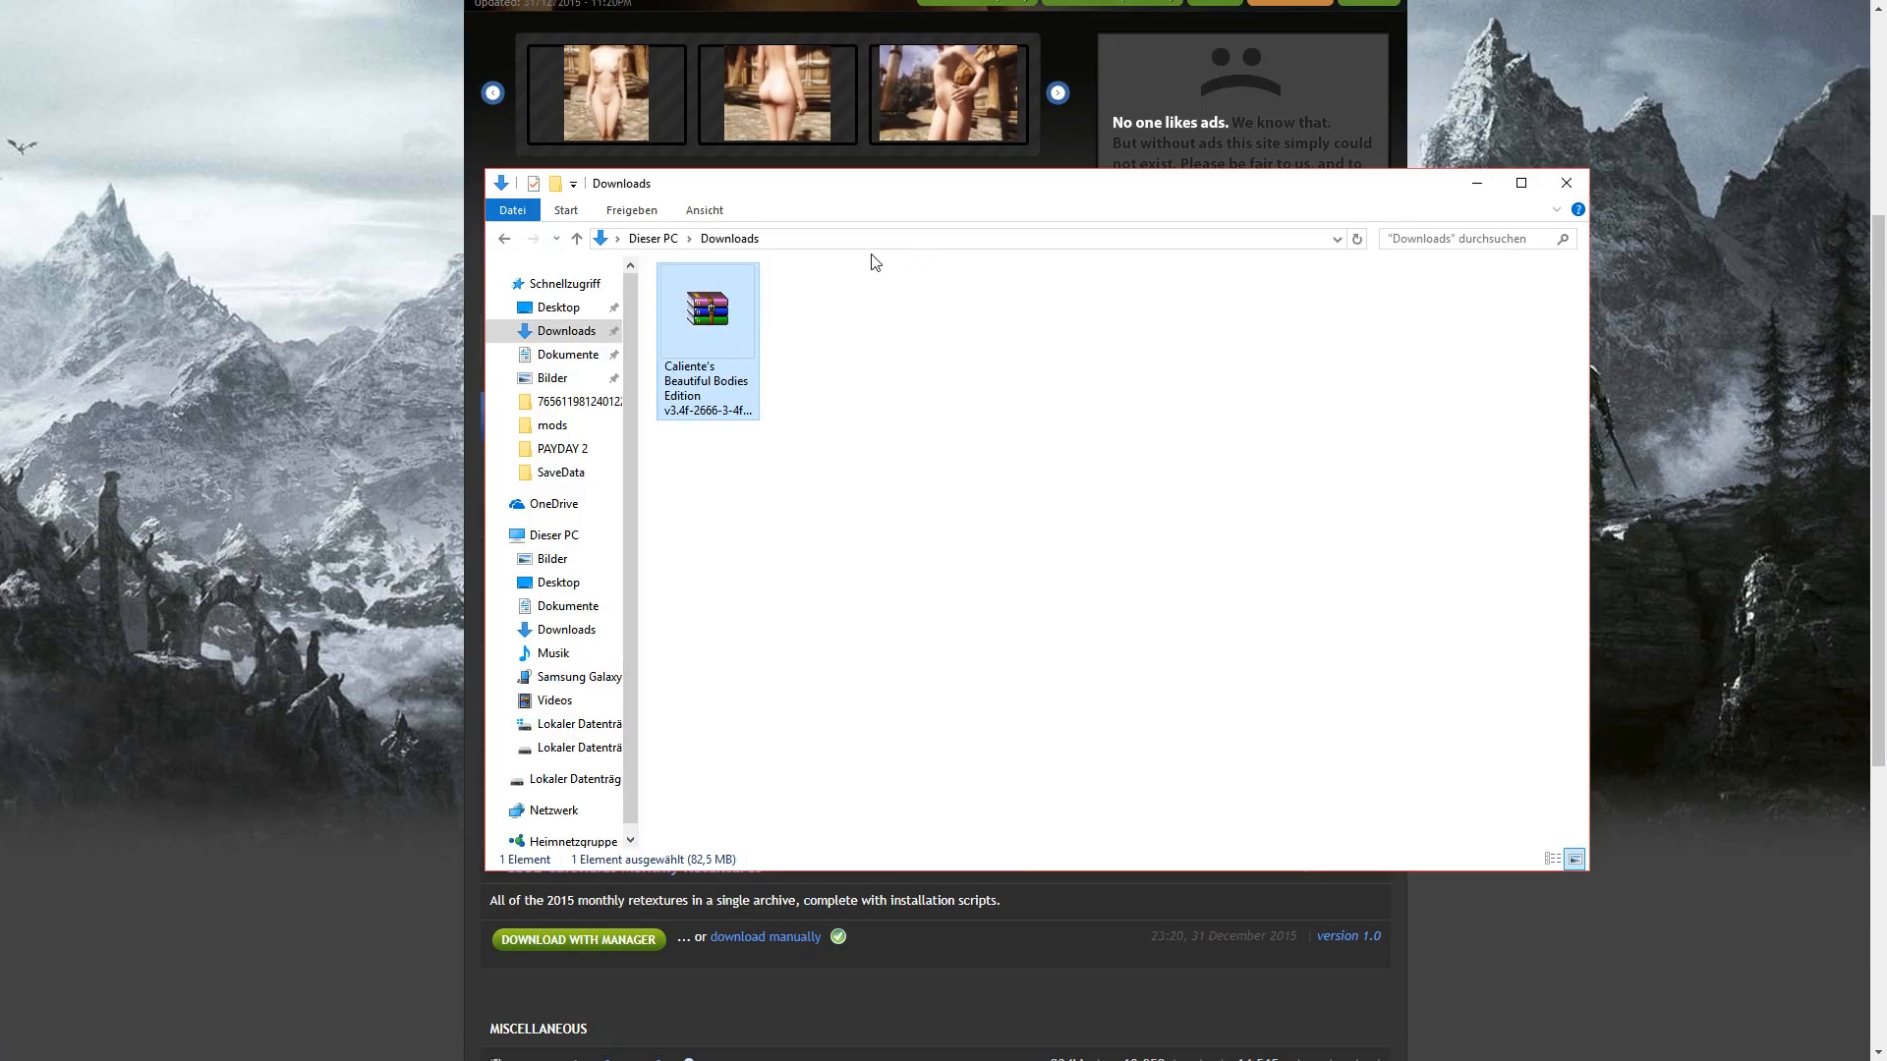
# Open the CBBE archive in 7-Zip from its right-click menu in File Explorer.
pyautogui.rightClick(705, 309)
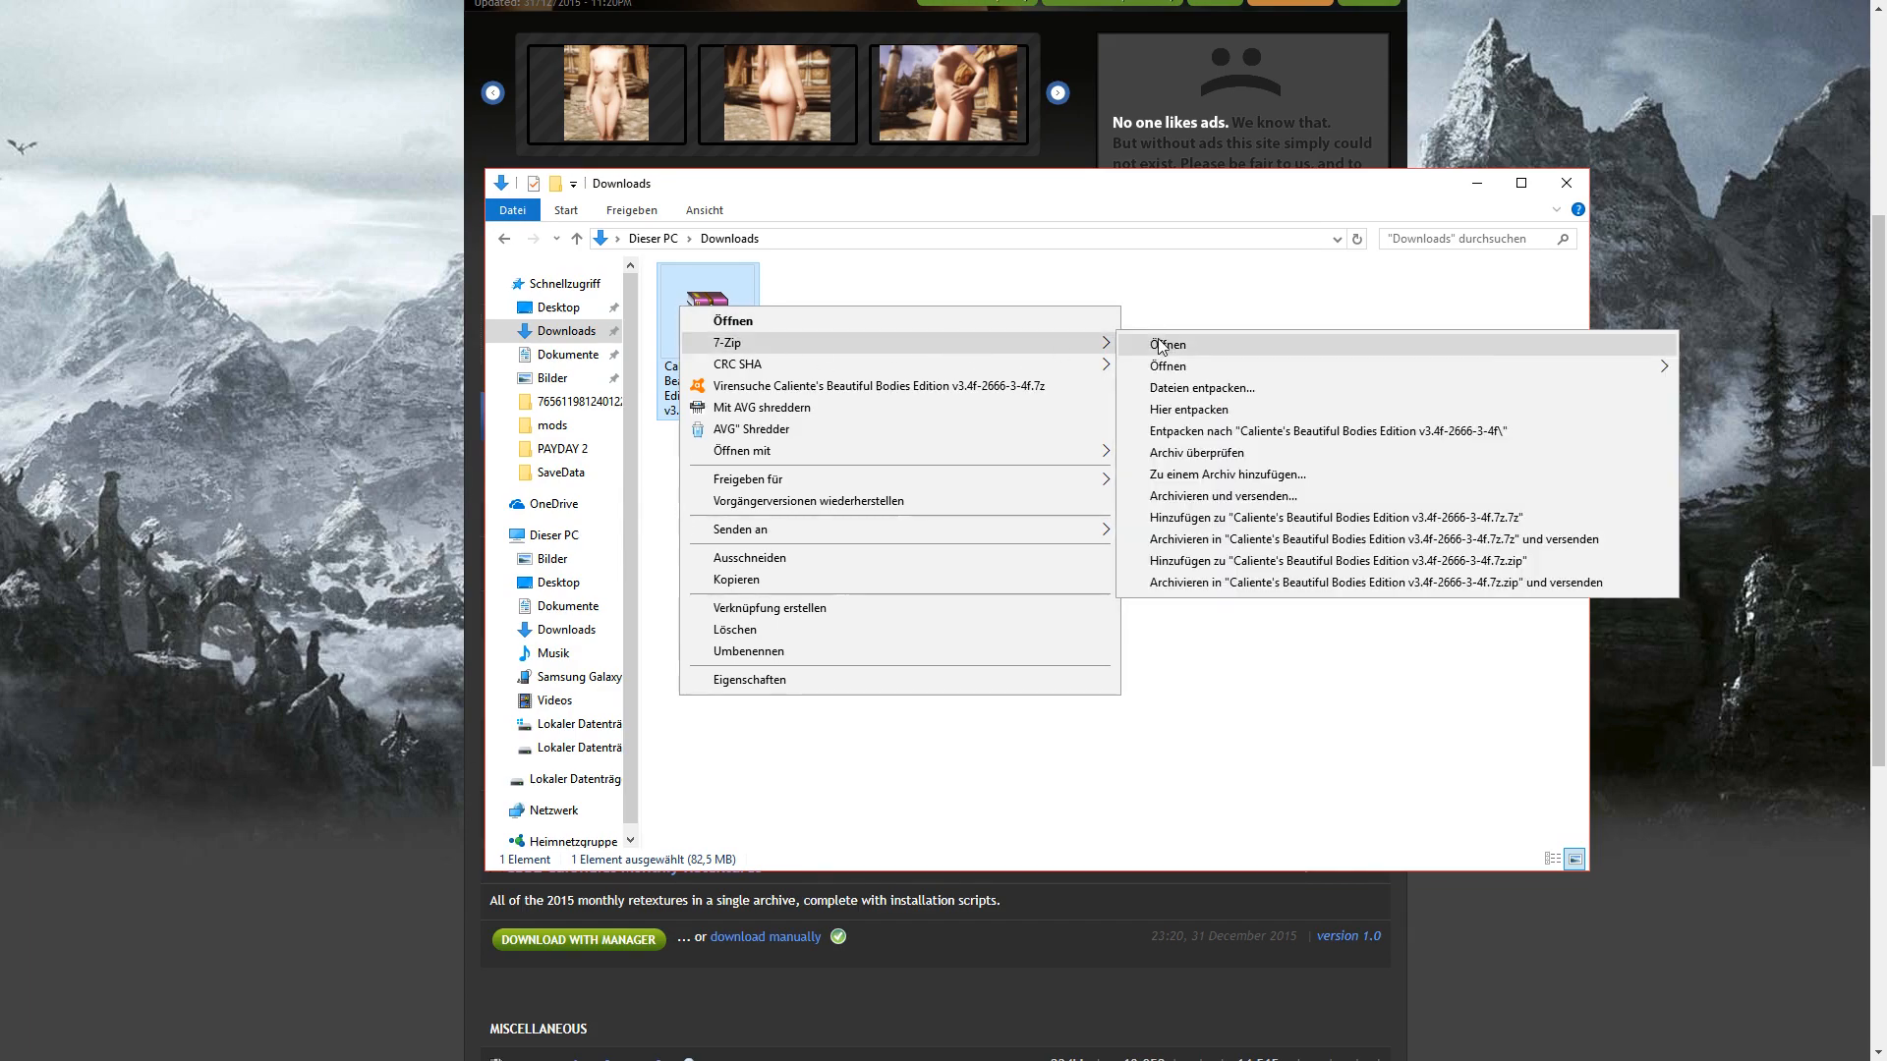
pyautogui.click(1165, 344)
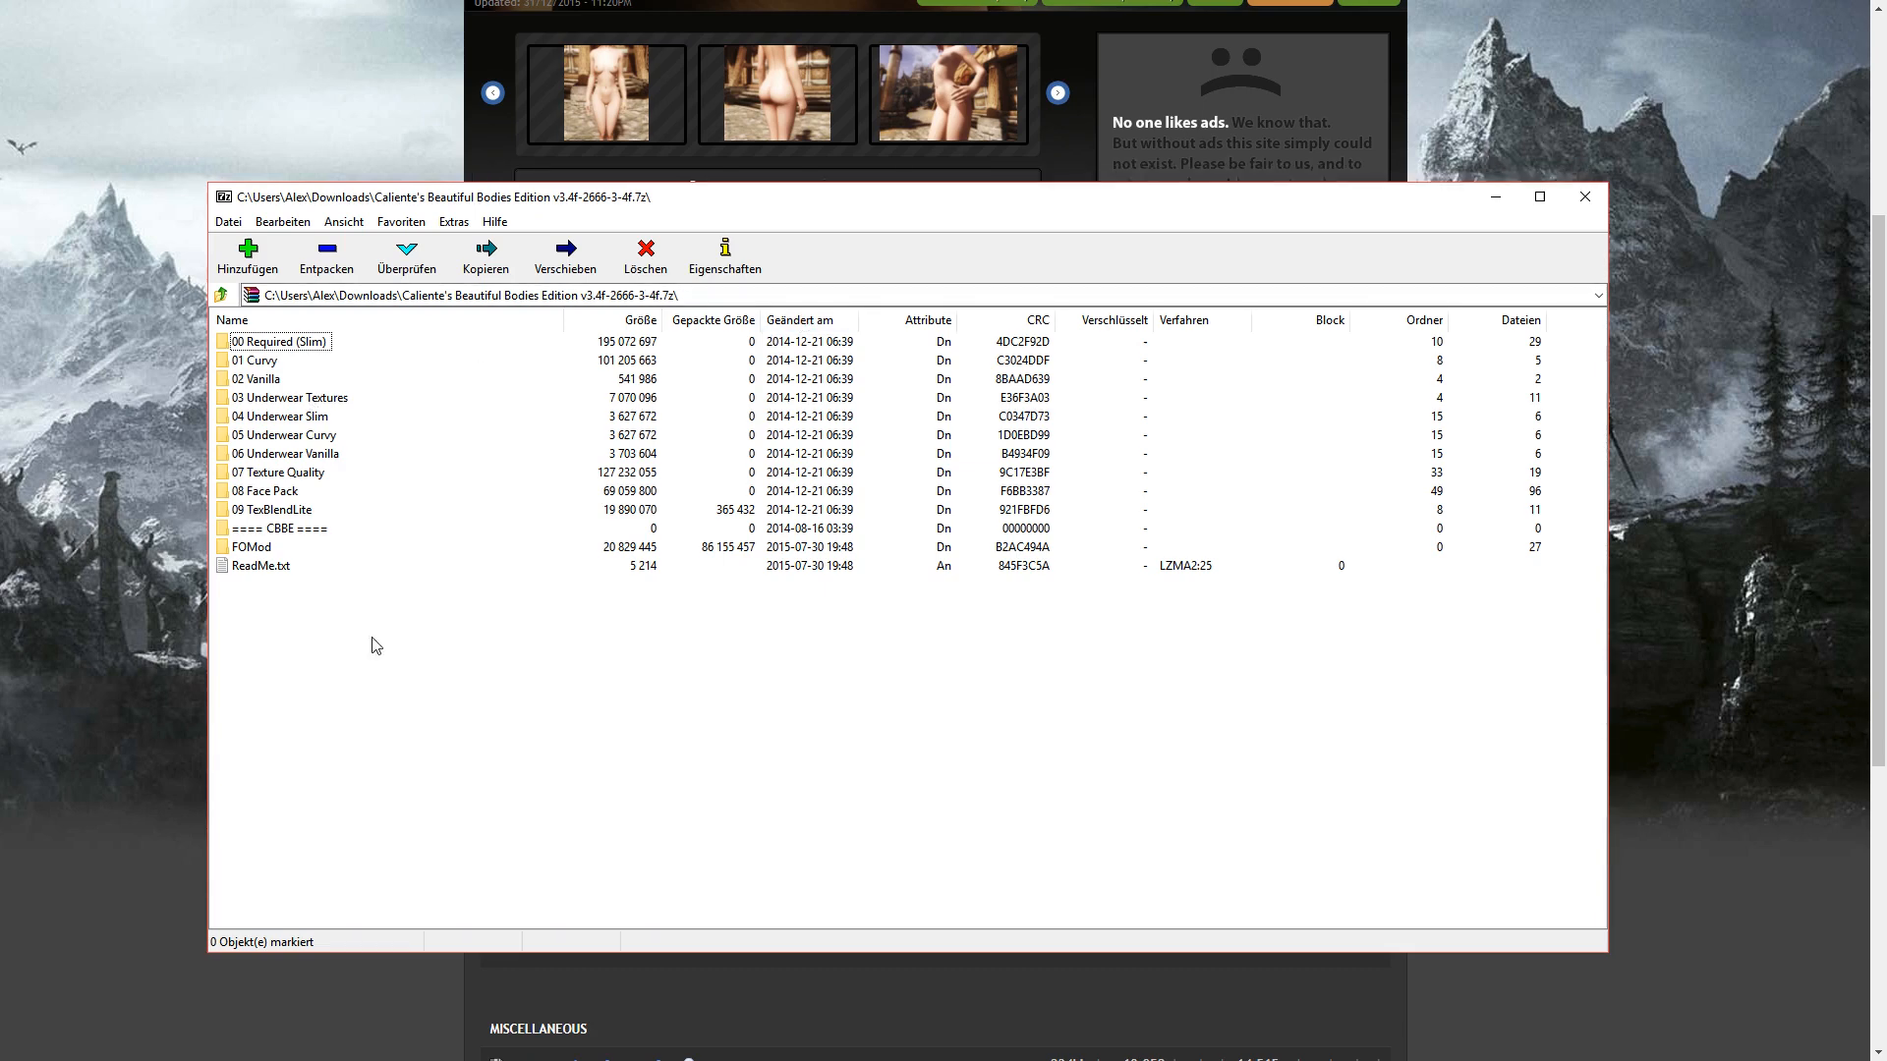
# Enter 00 Required (Slim) and select its meshes and textures for copying to Skyrim\Data.
pyautogui.click(283, 342)
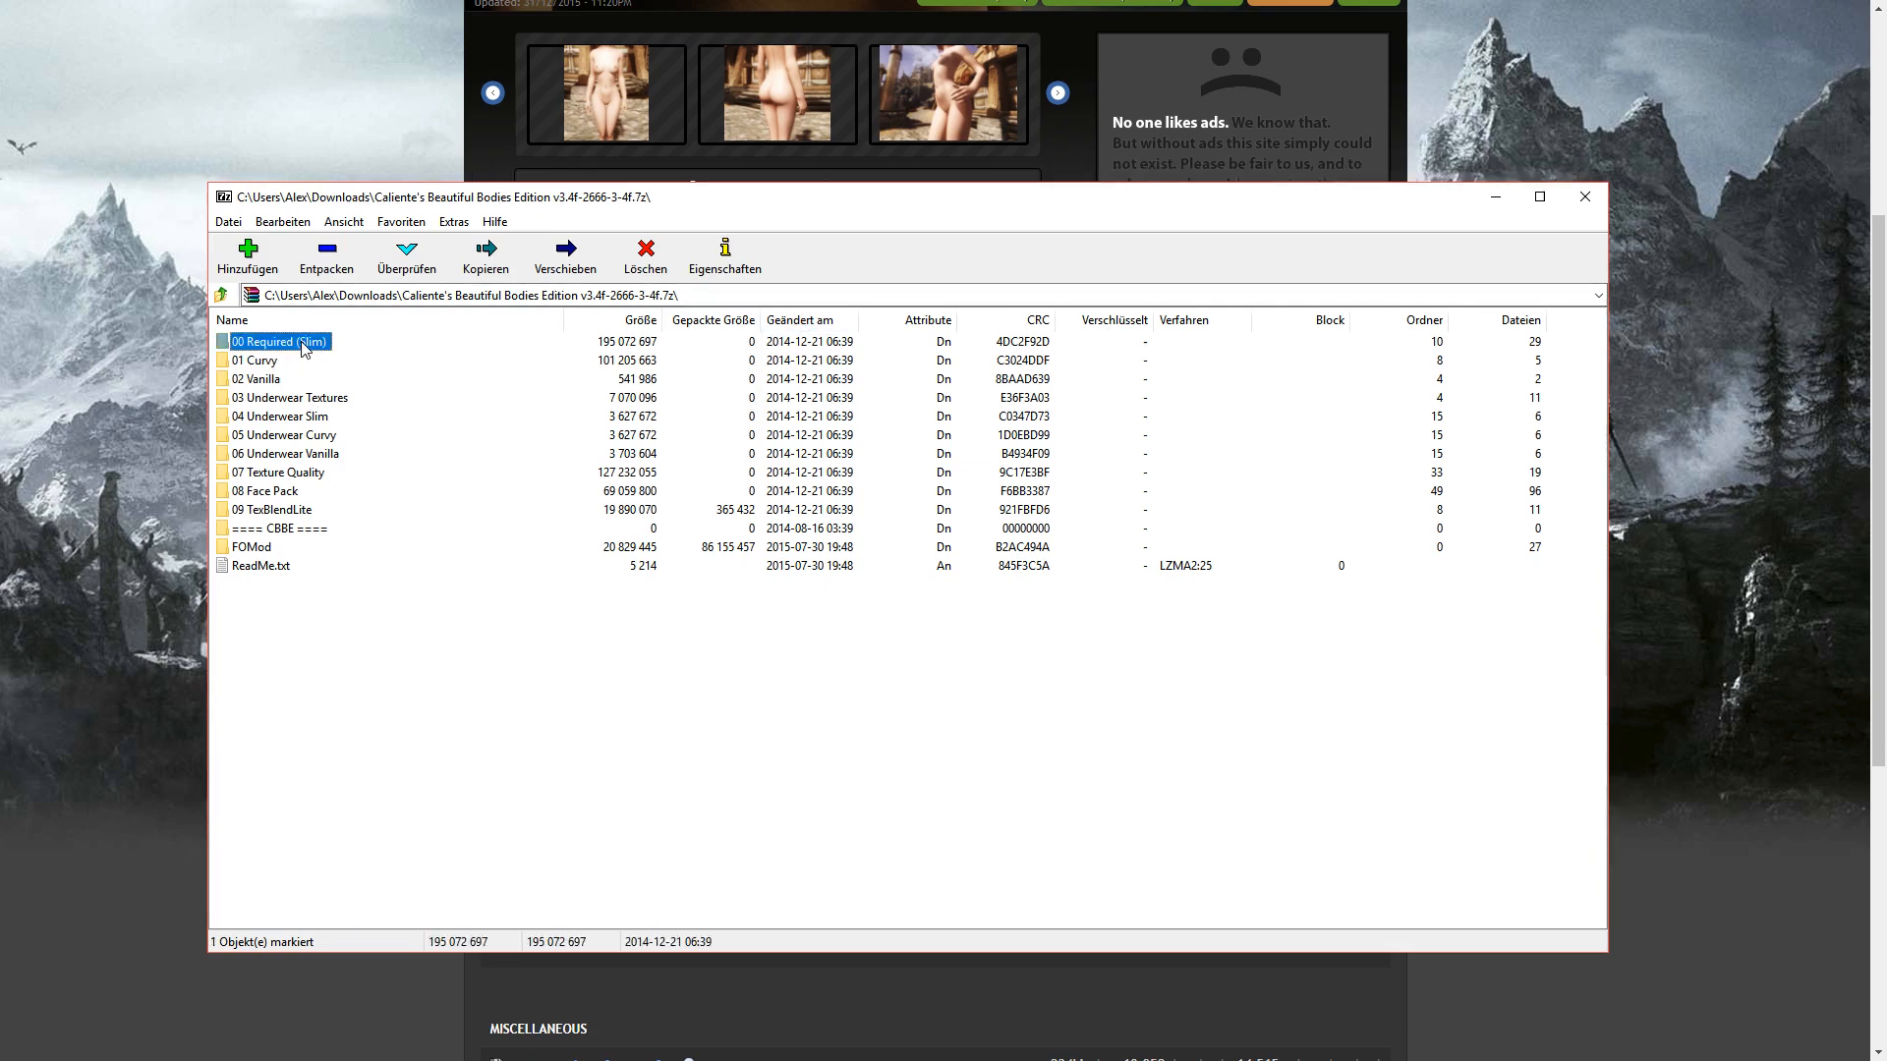
pyautogui.doubleClick(277, 340)
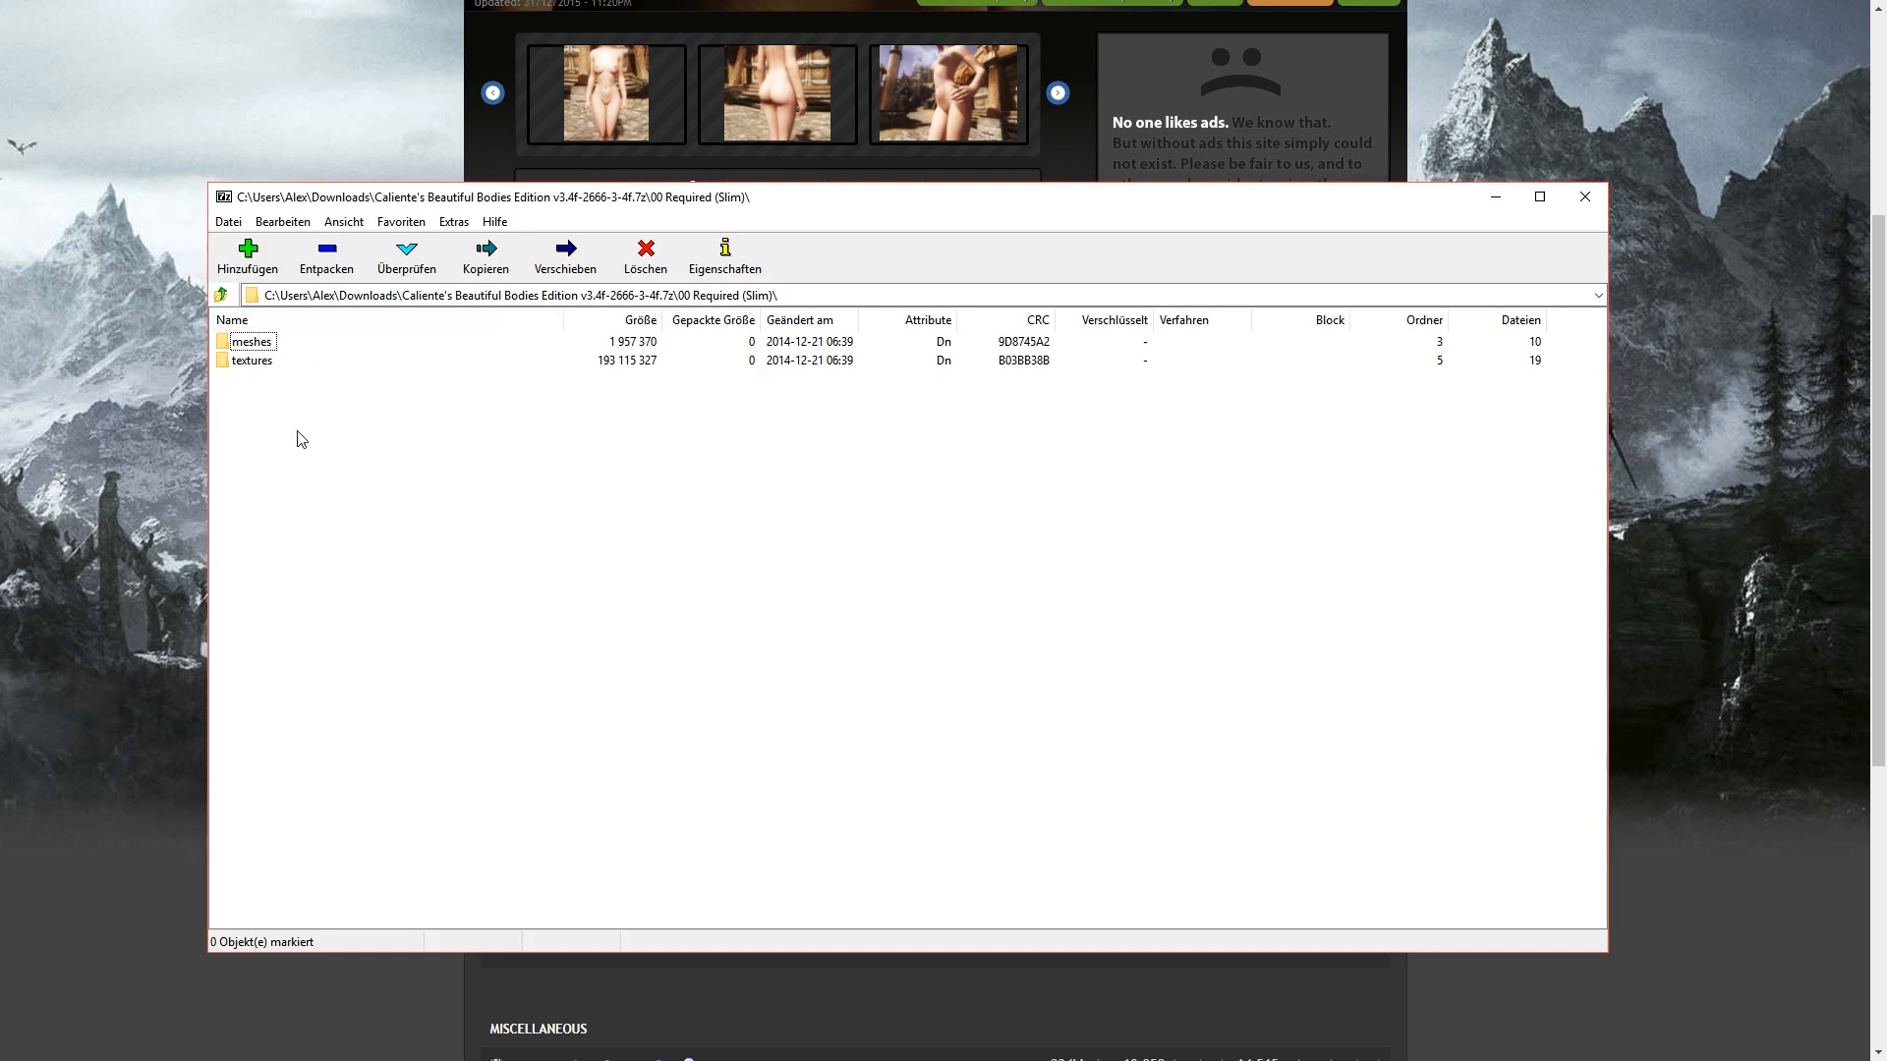
pyautogui.click(484, 253)
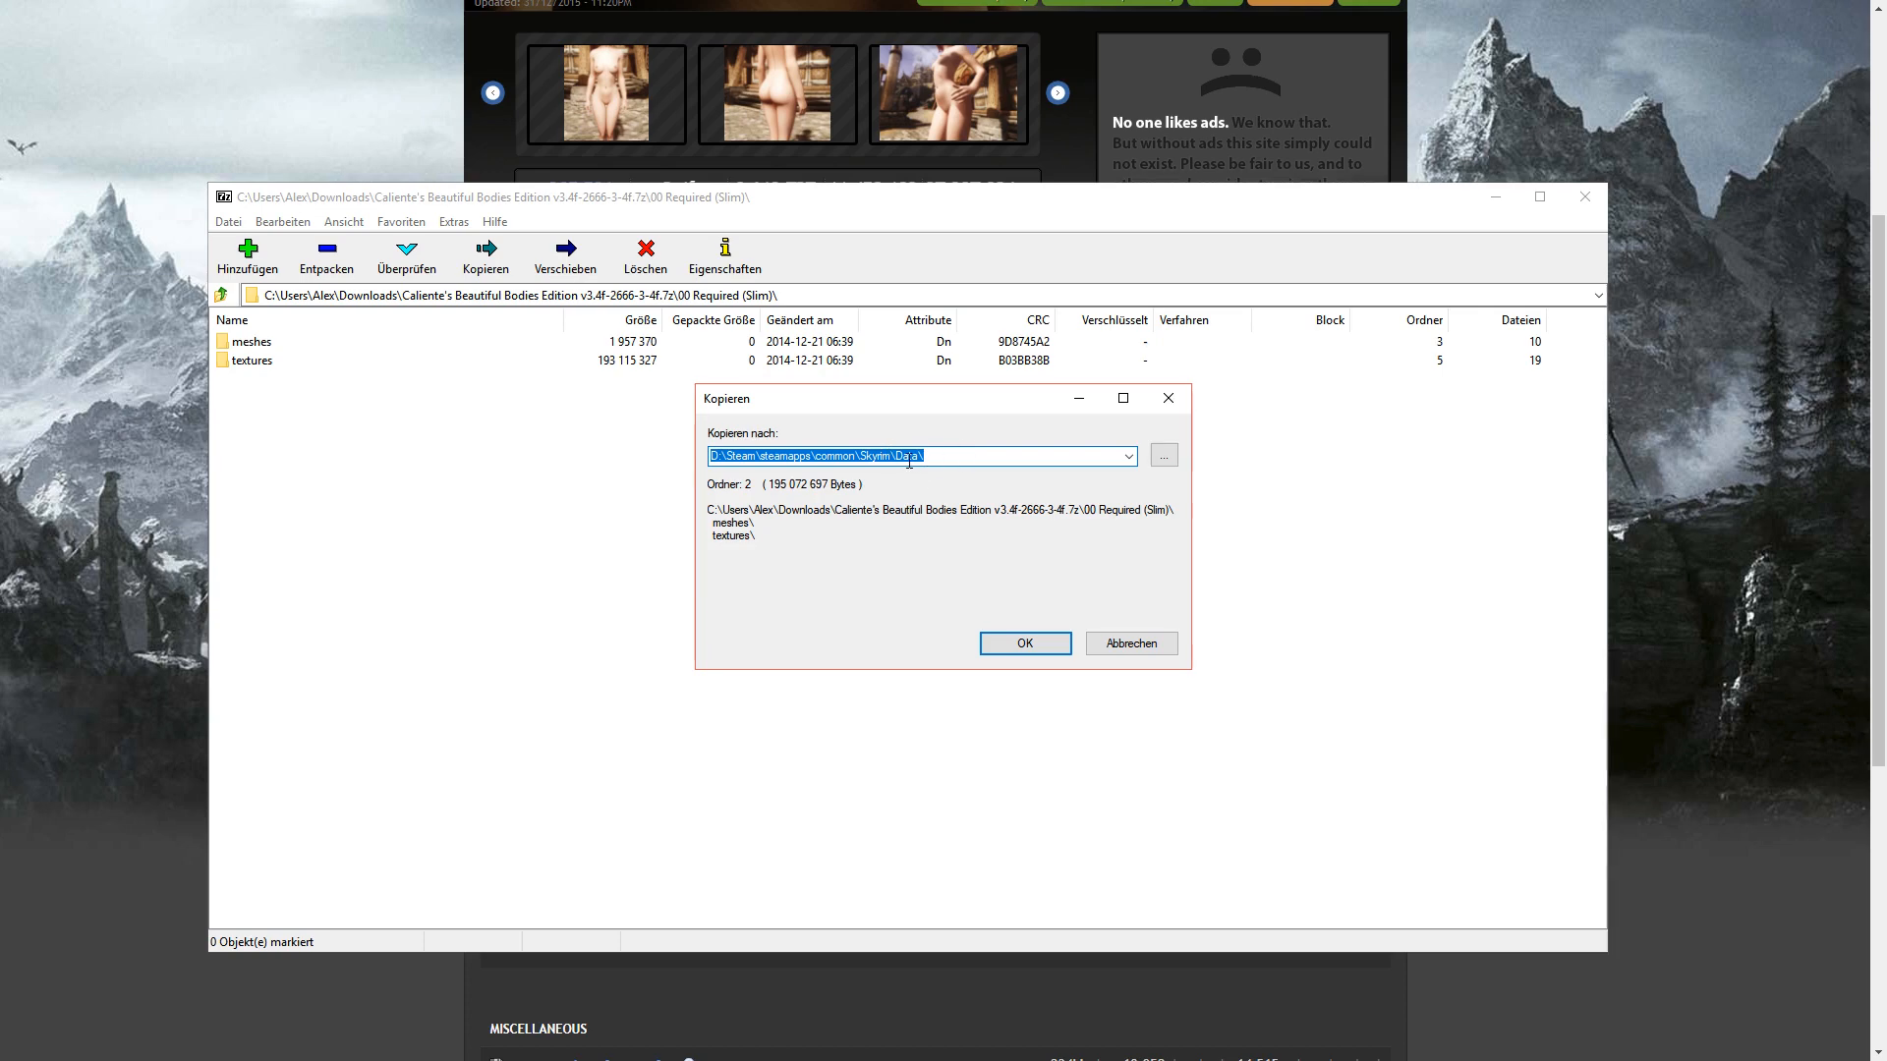
pyautogui.click(1162, 454)
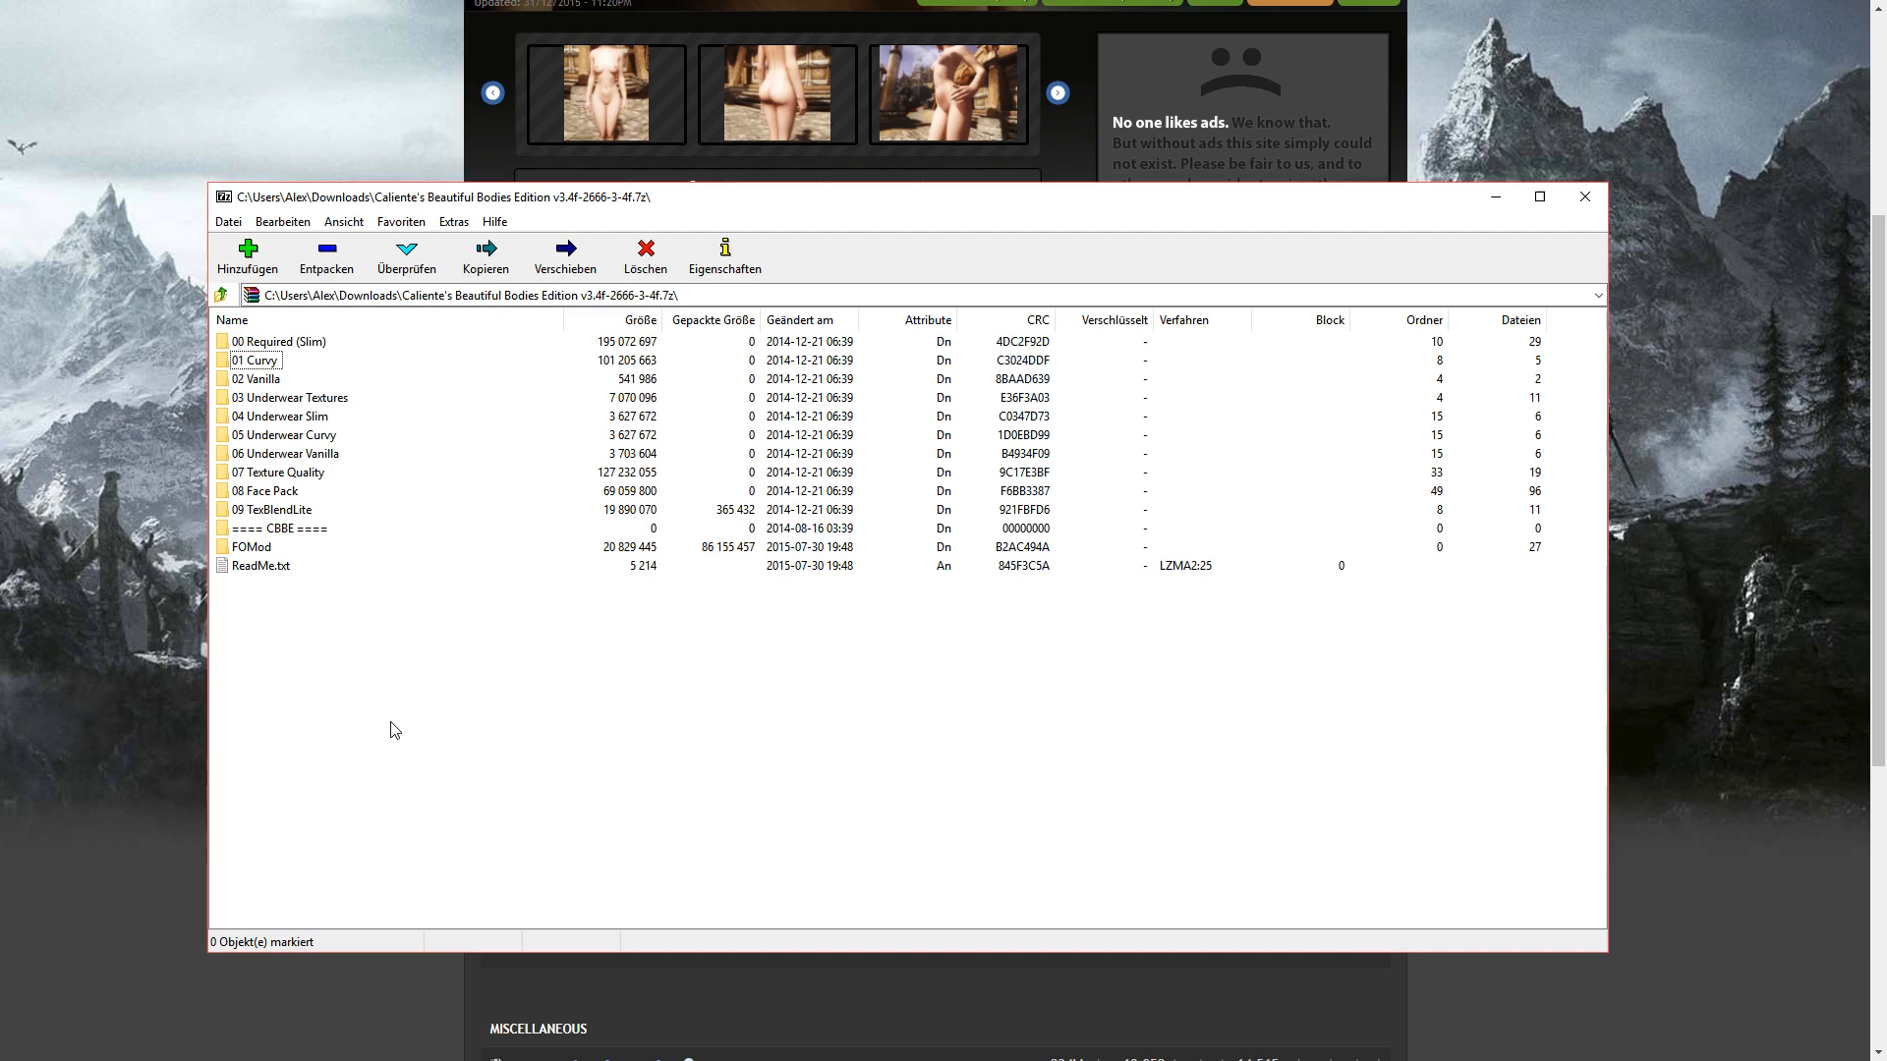
pyautogui.moveTo(336, 618)
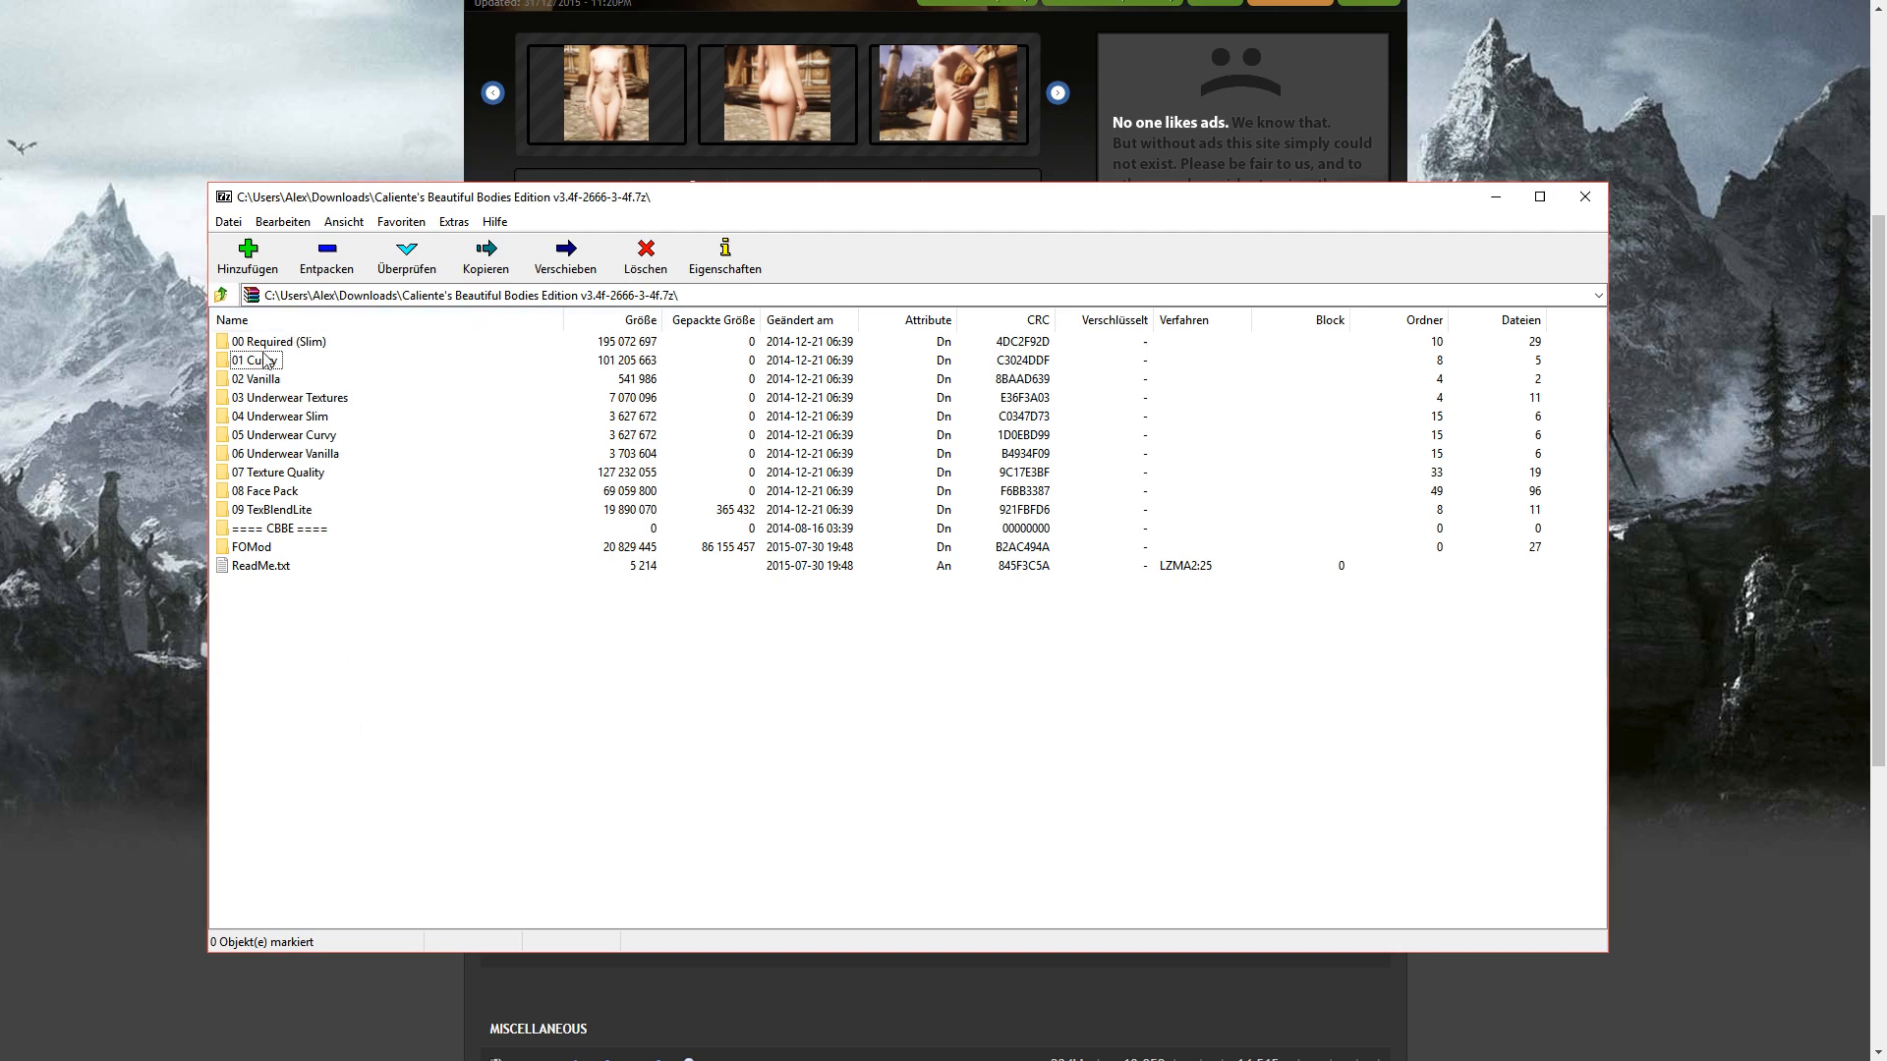
# Copy the 01 Curvy meshes and textures to Skyrim\Data, then return to the archive root.
pyautogui.click(266, 359)
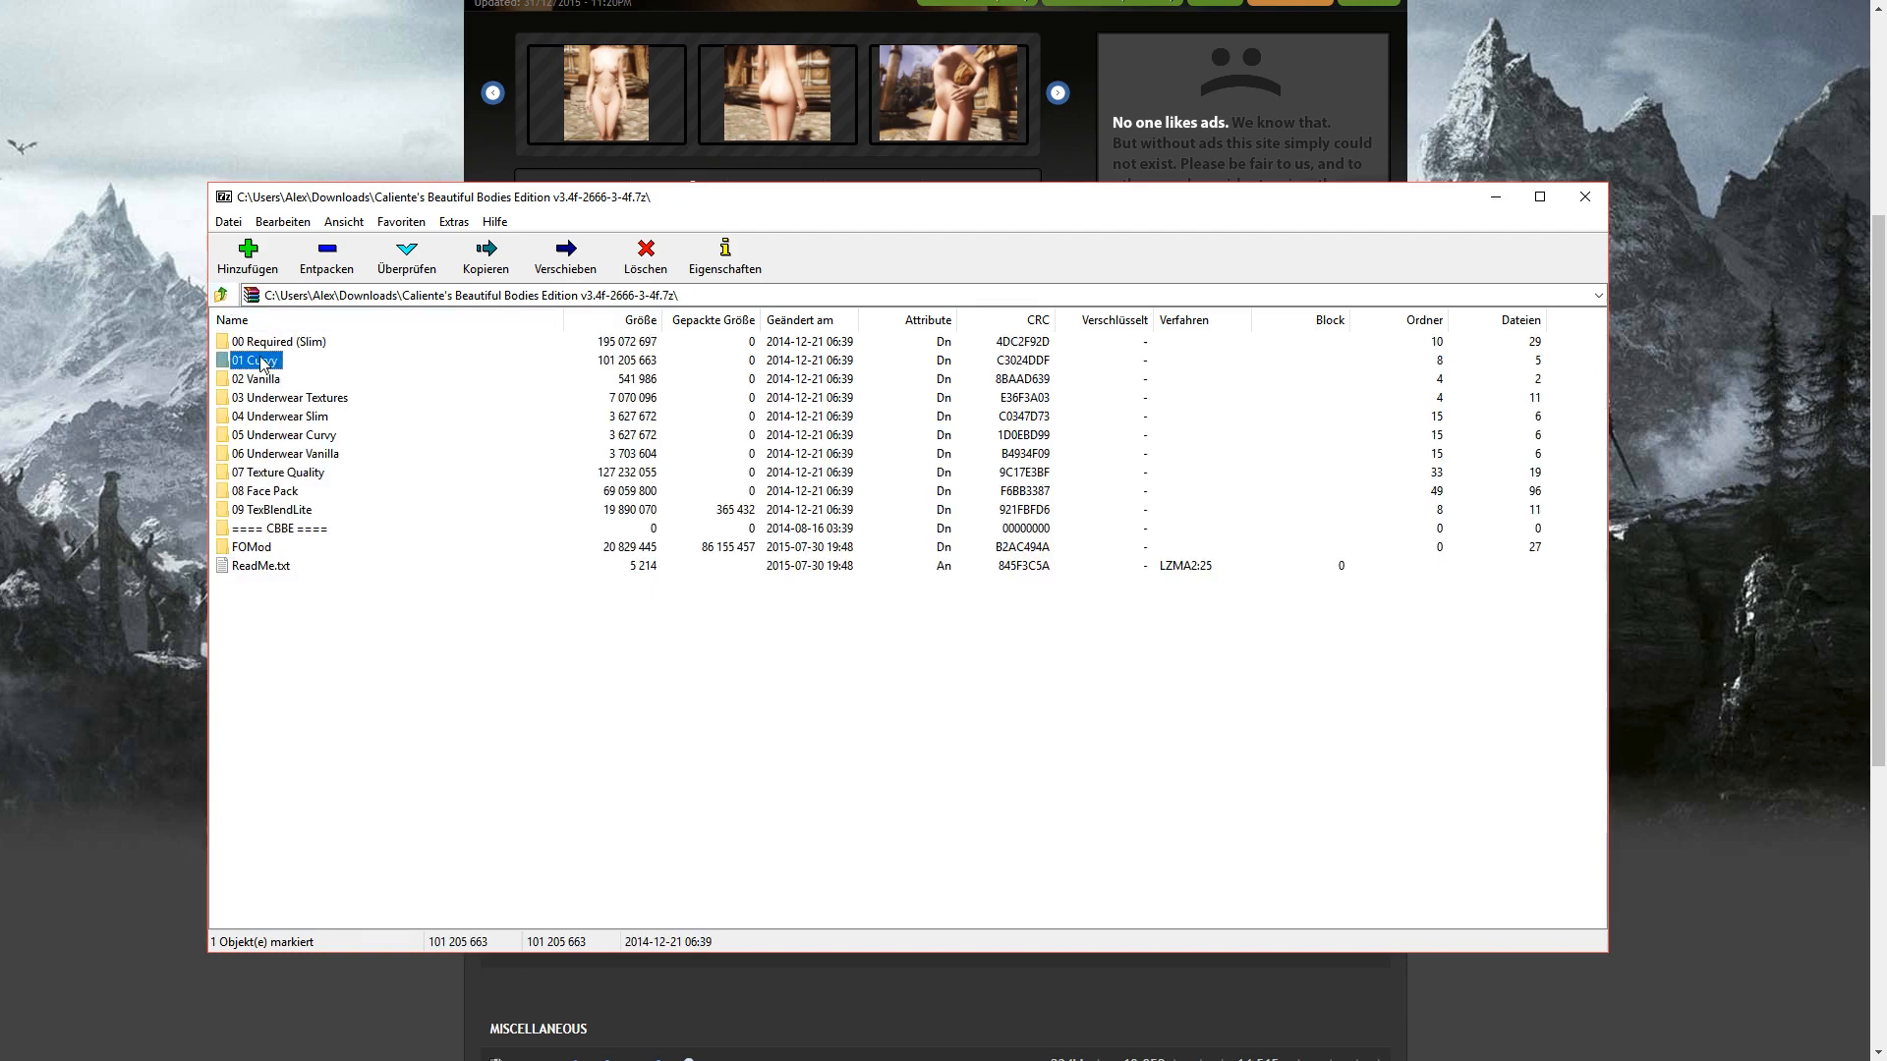
pyautogui.click(484, 254)
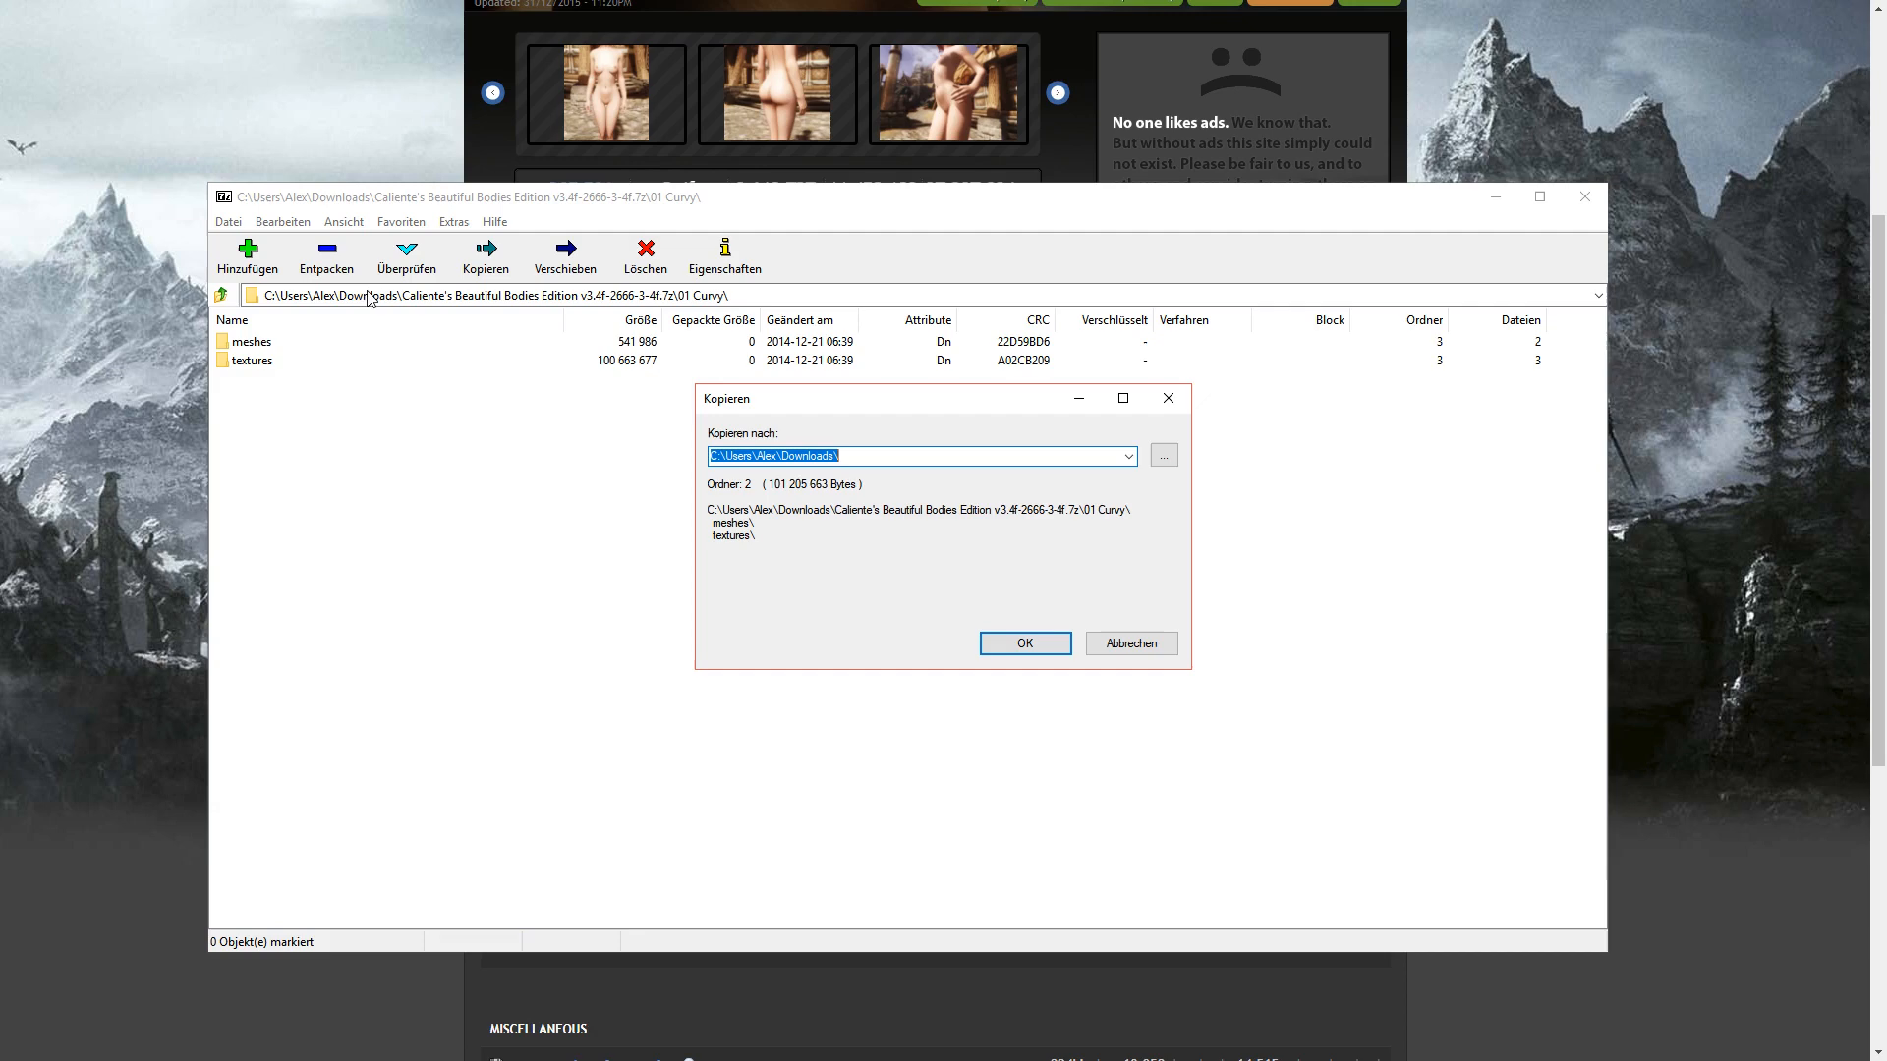
pyautogui.click(1126, 456)
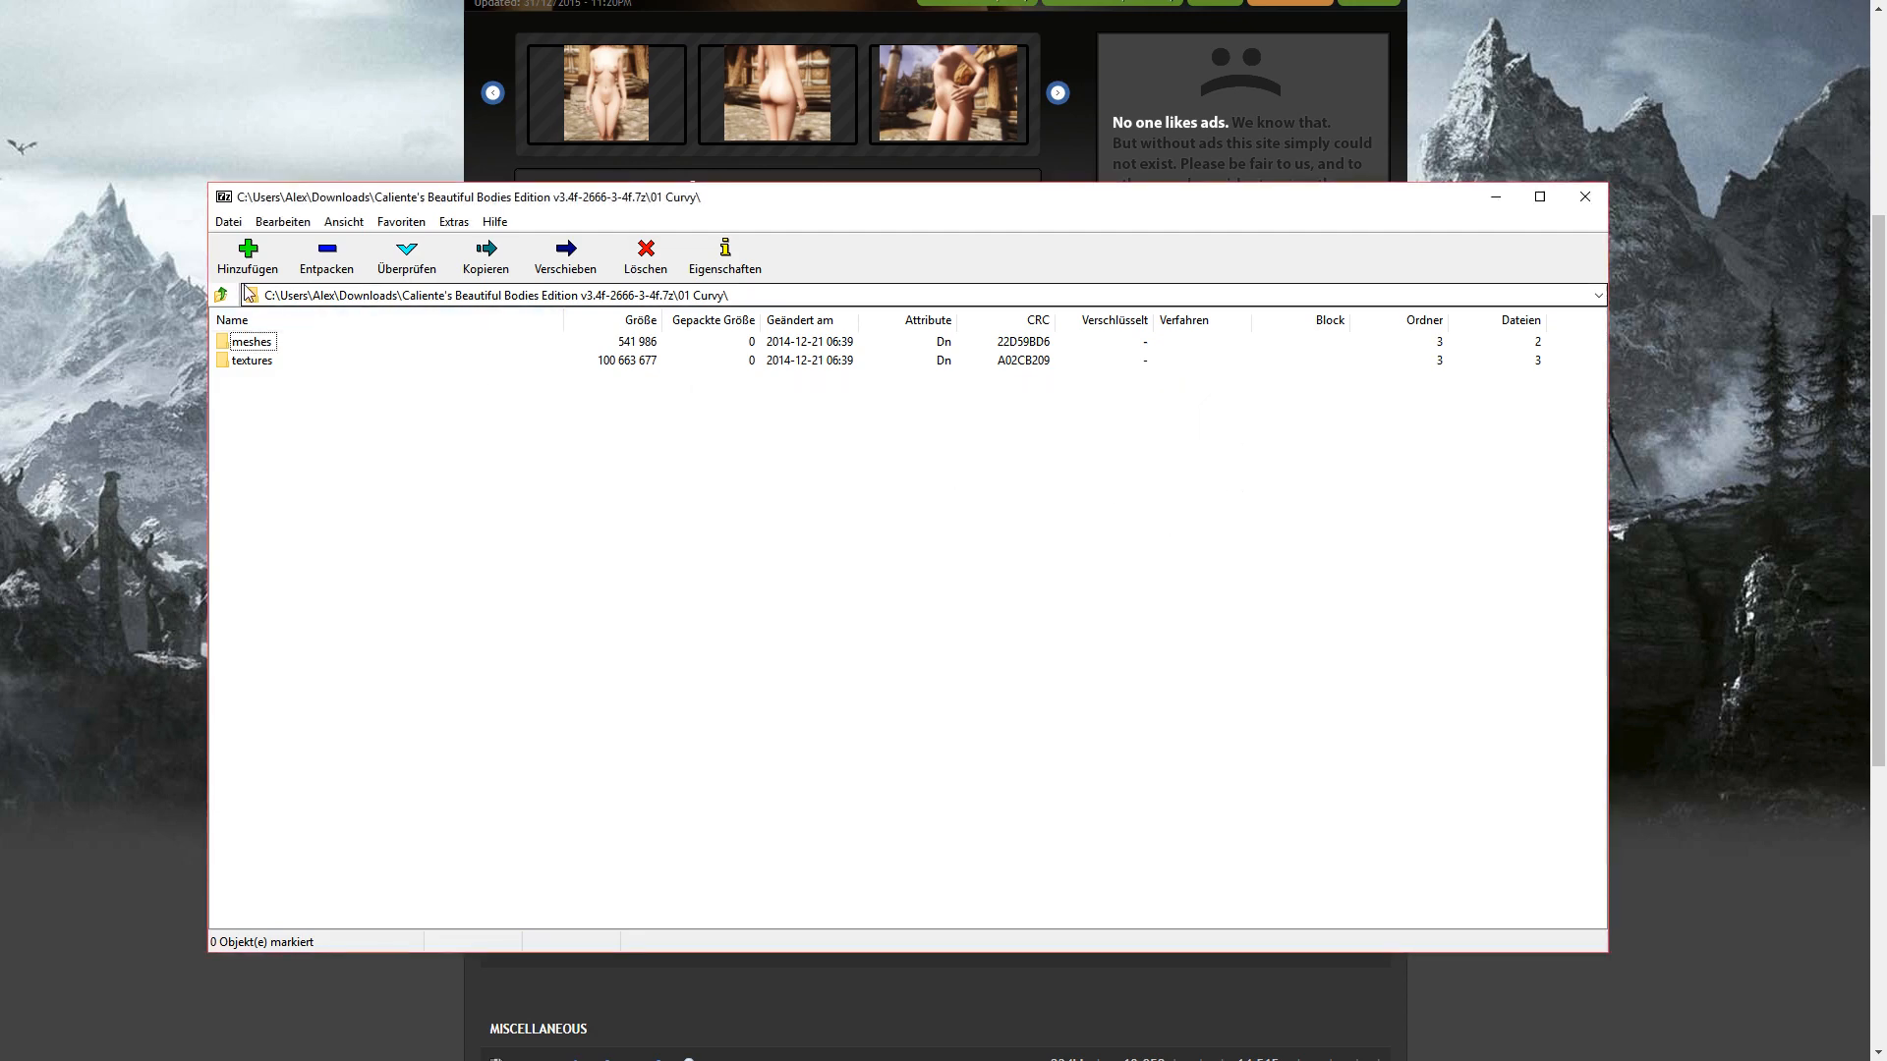
pyautogui.click(222, 295)
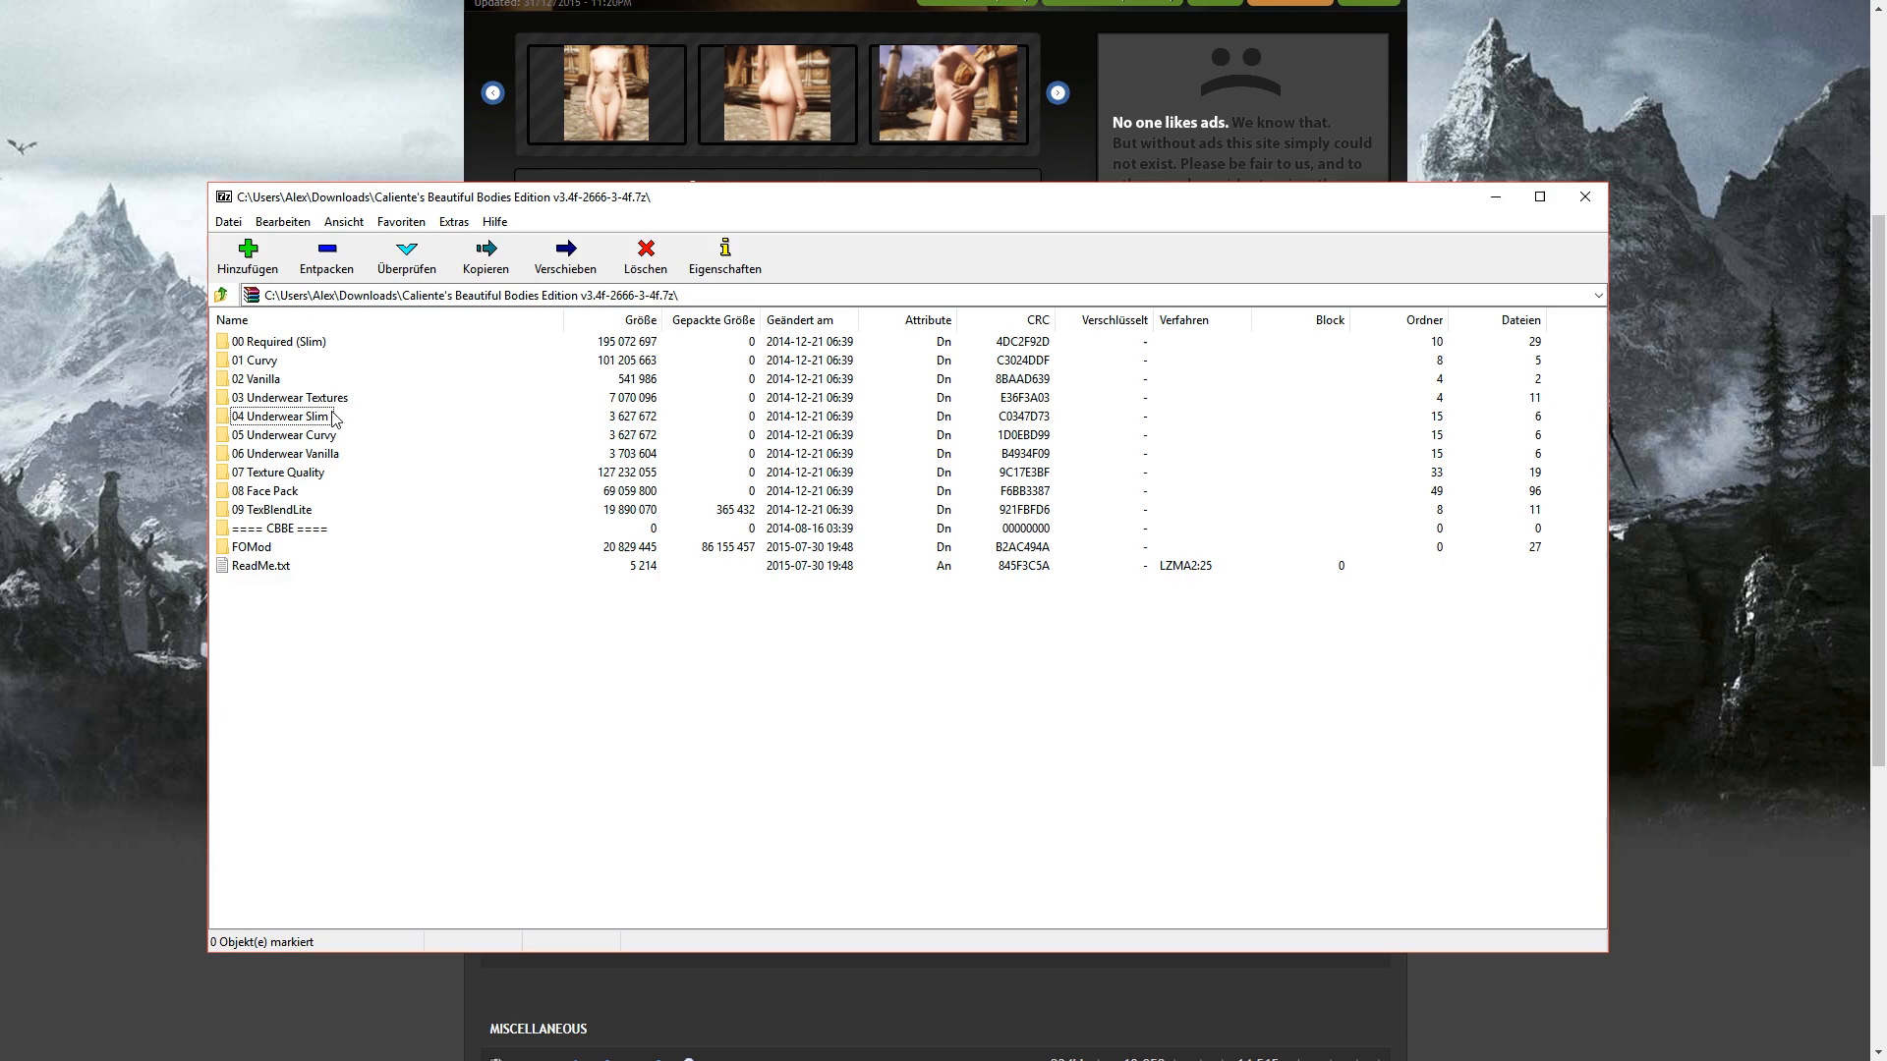
pyautogui.click(283, 417)
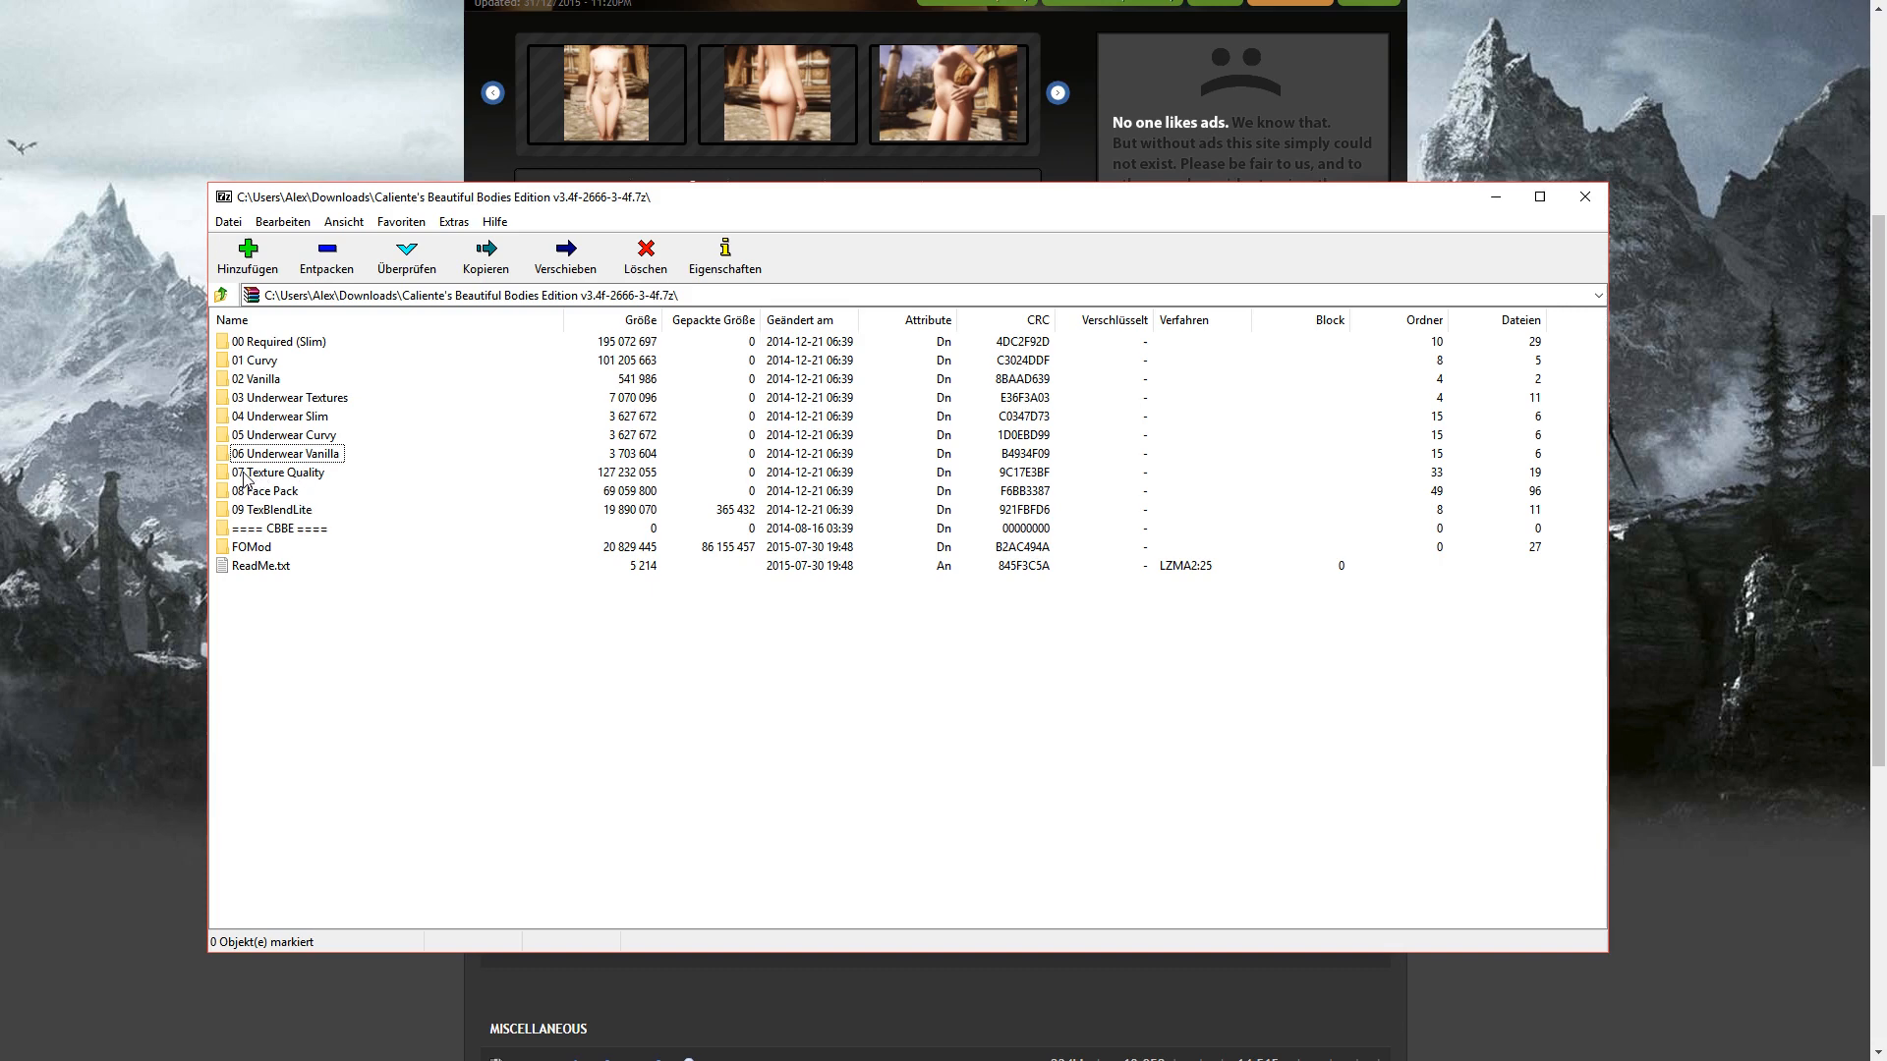
pyautogui.click(285, 472)
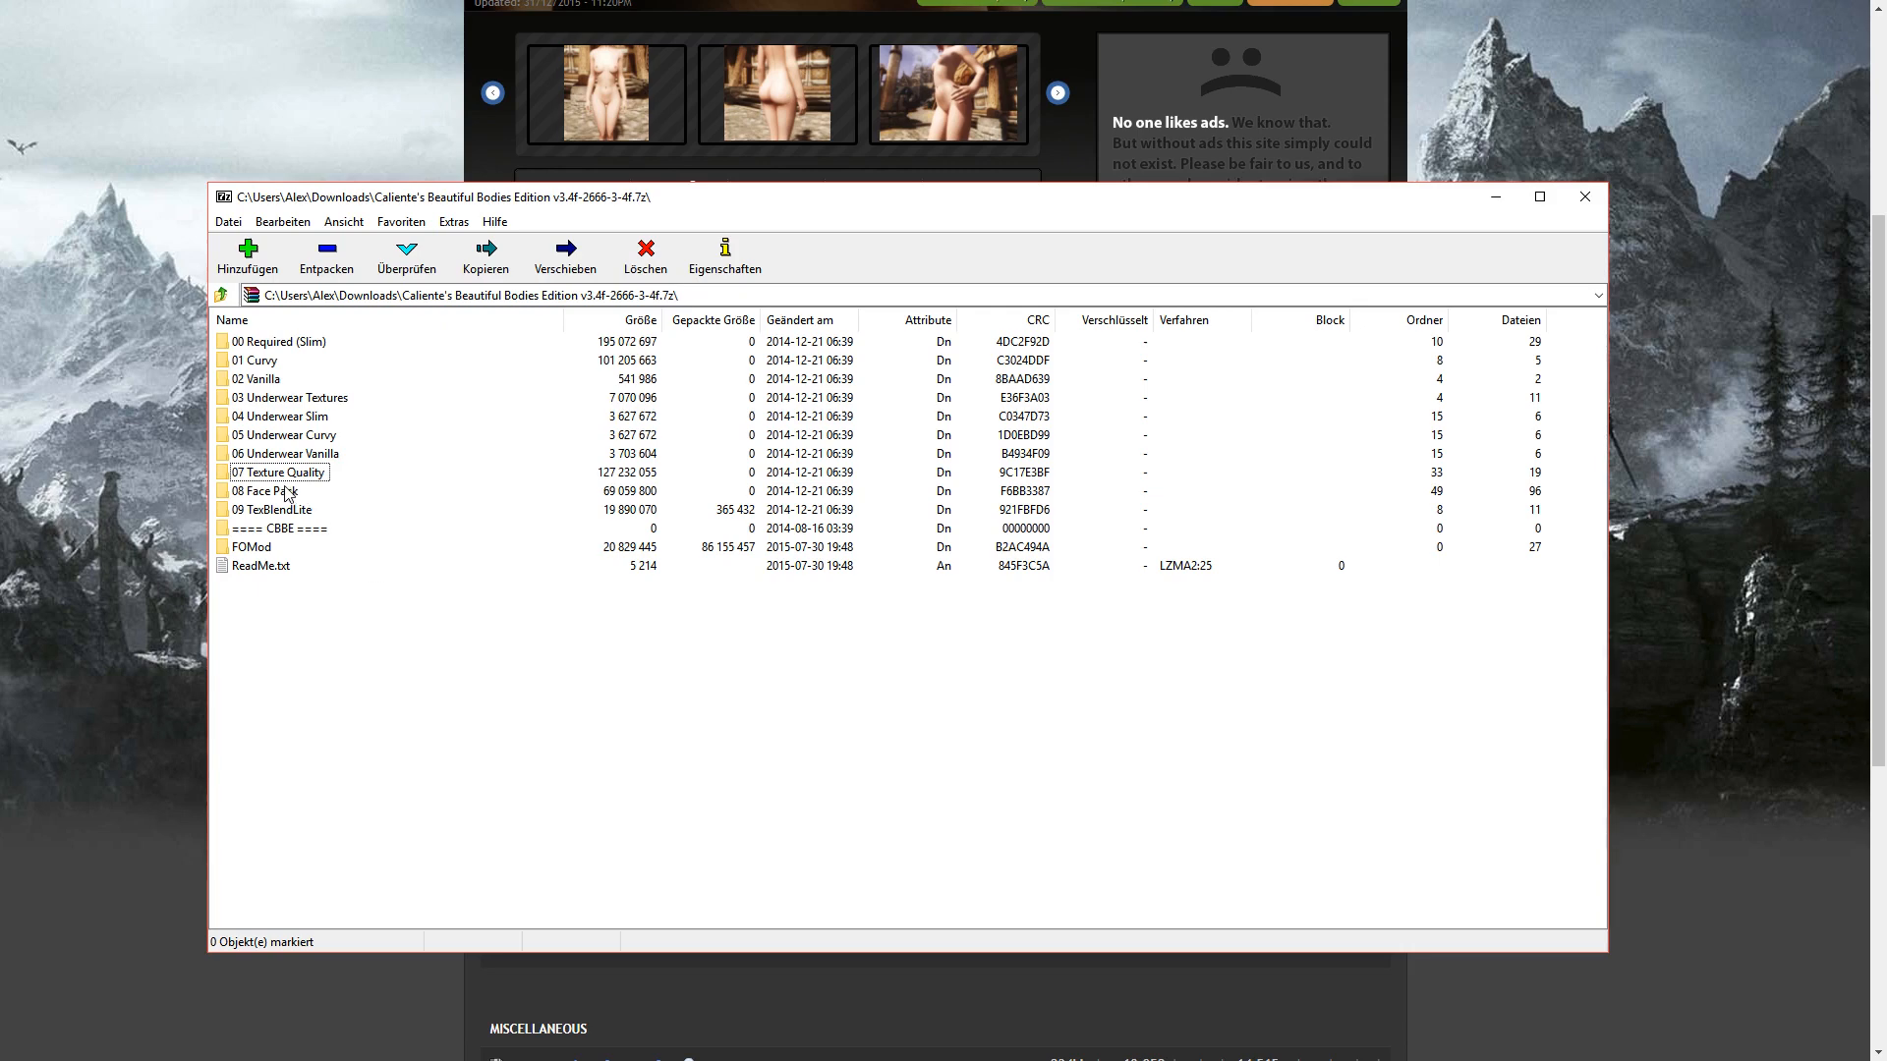
pyautogui.moveTo(279, 489)
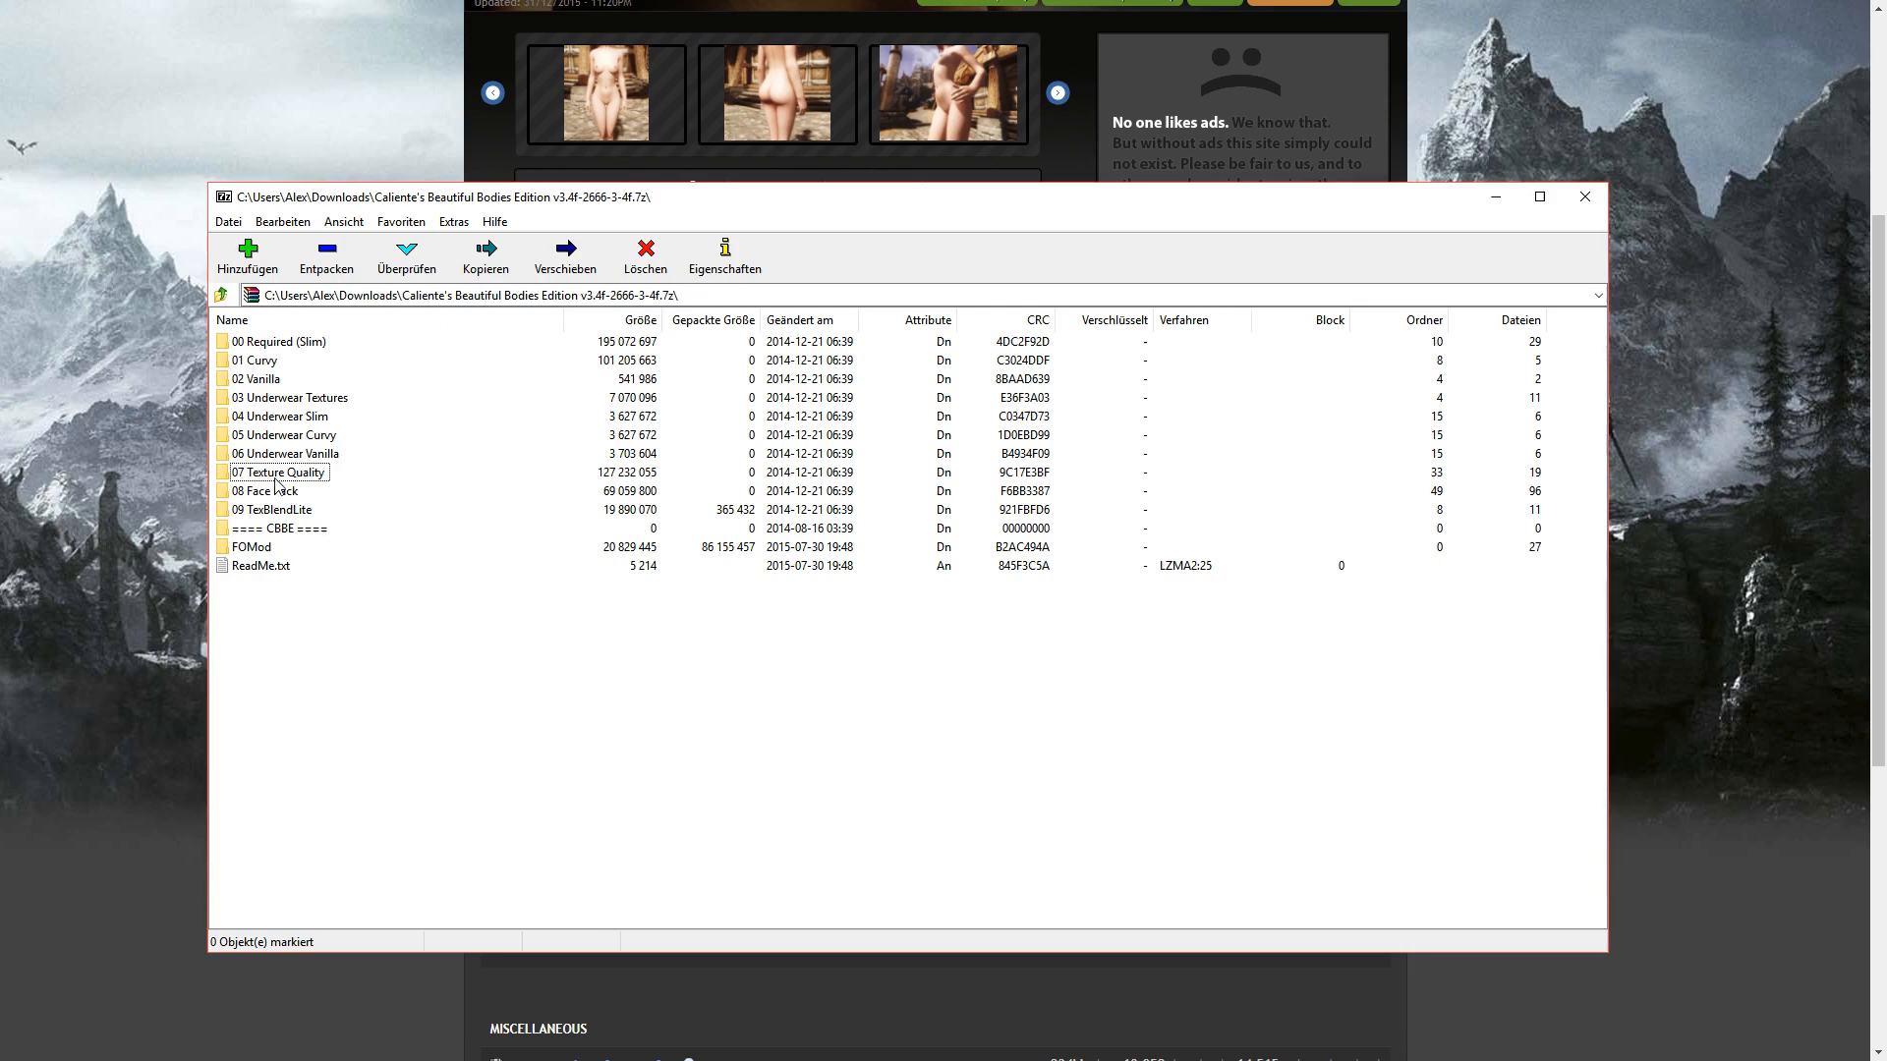
pyautogui.doubleClick(279, 472)
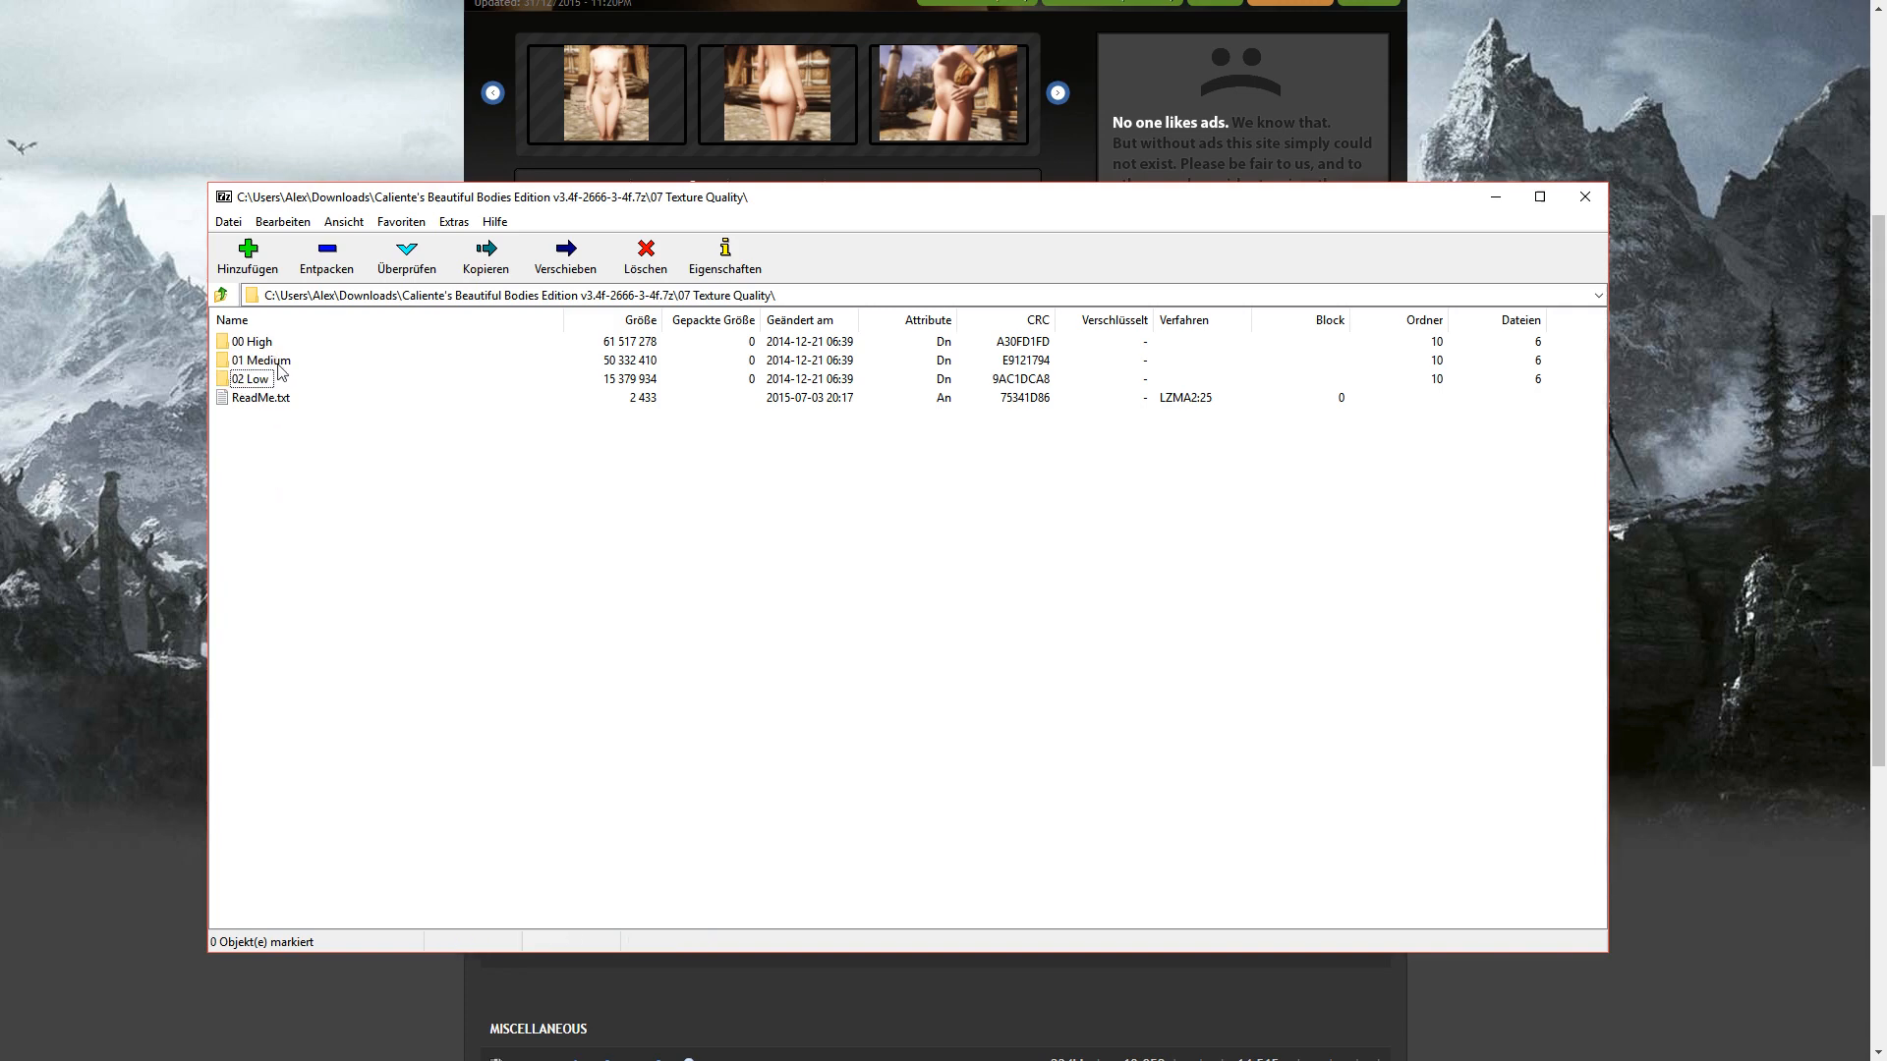
pyautogui.moveTo(320, 383)
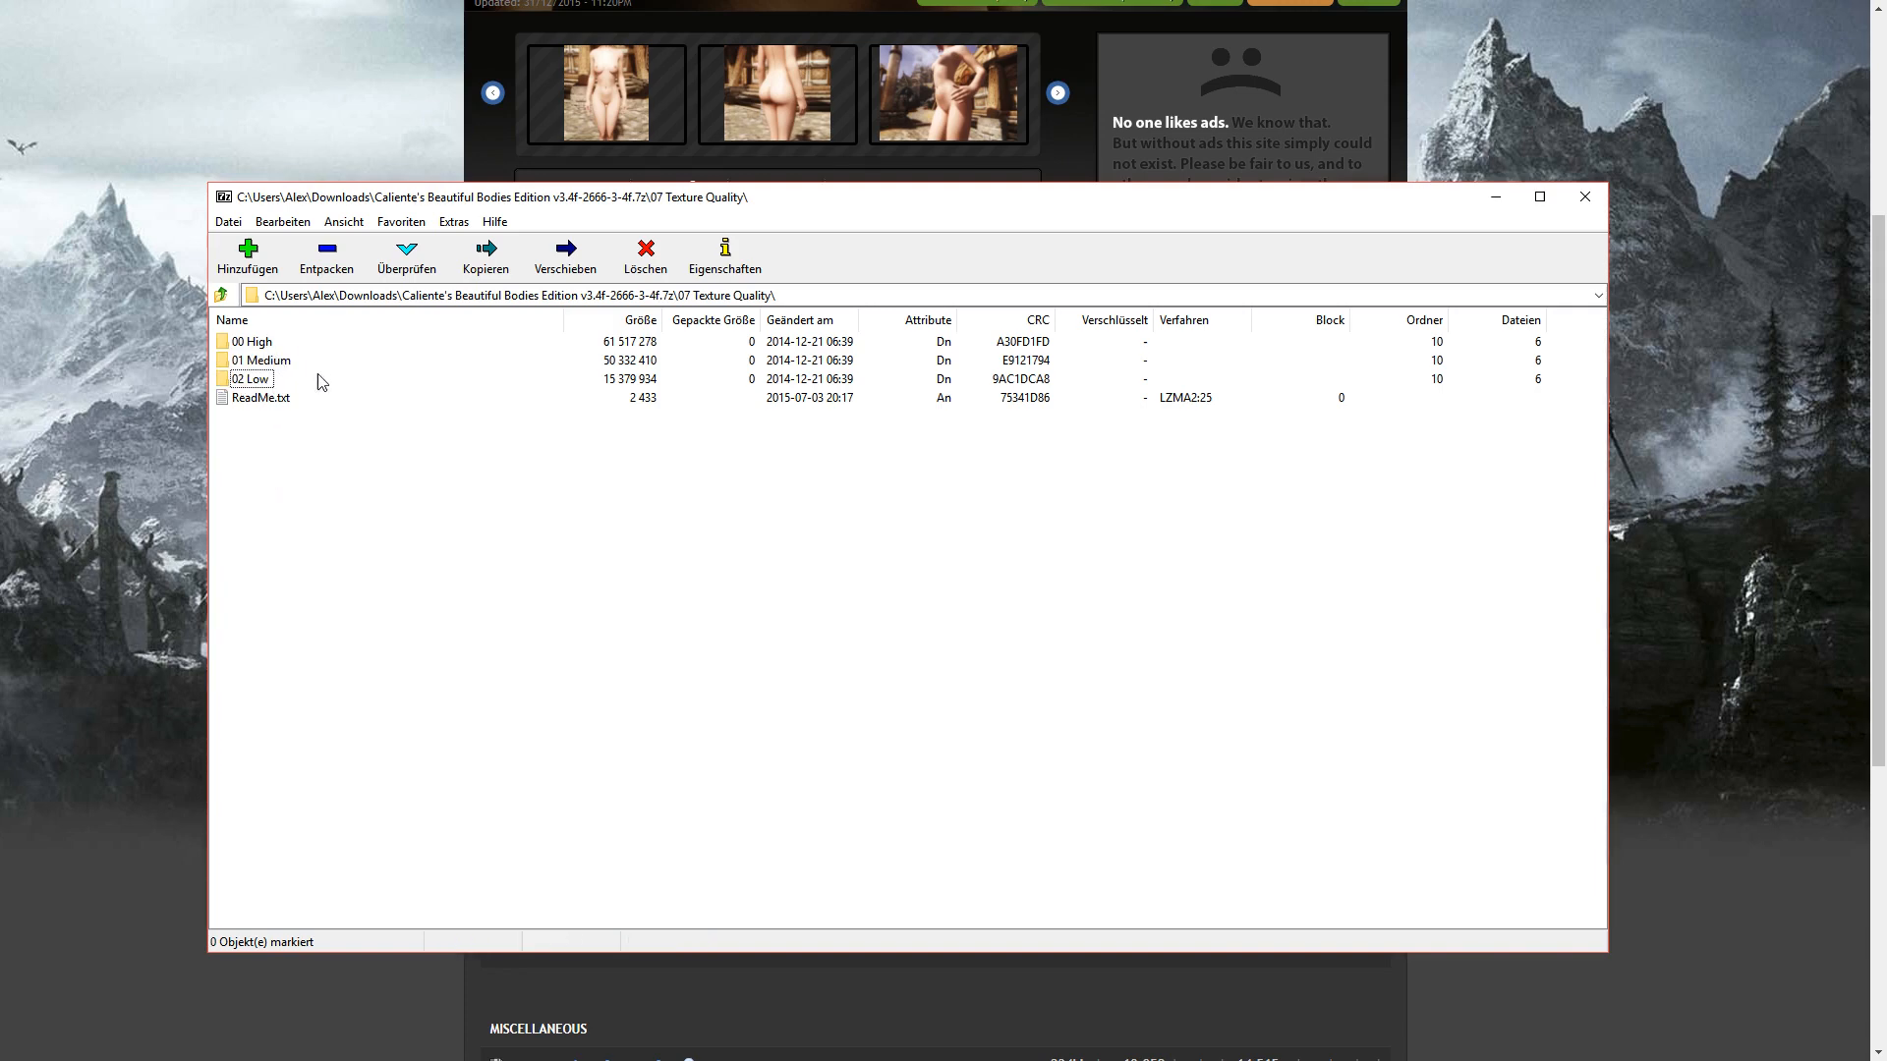
pyautogui.click(220, 295)
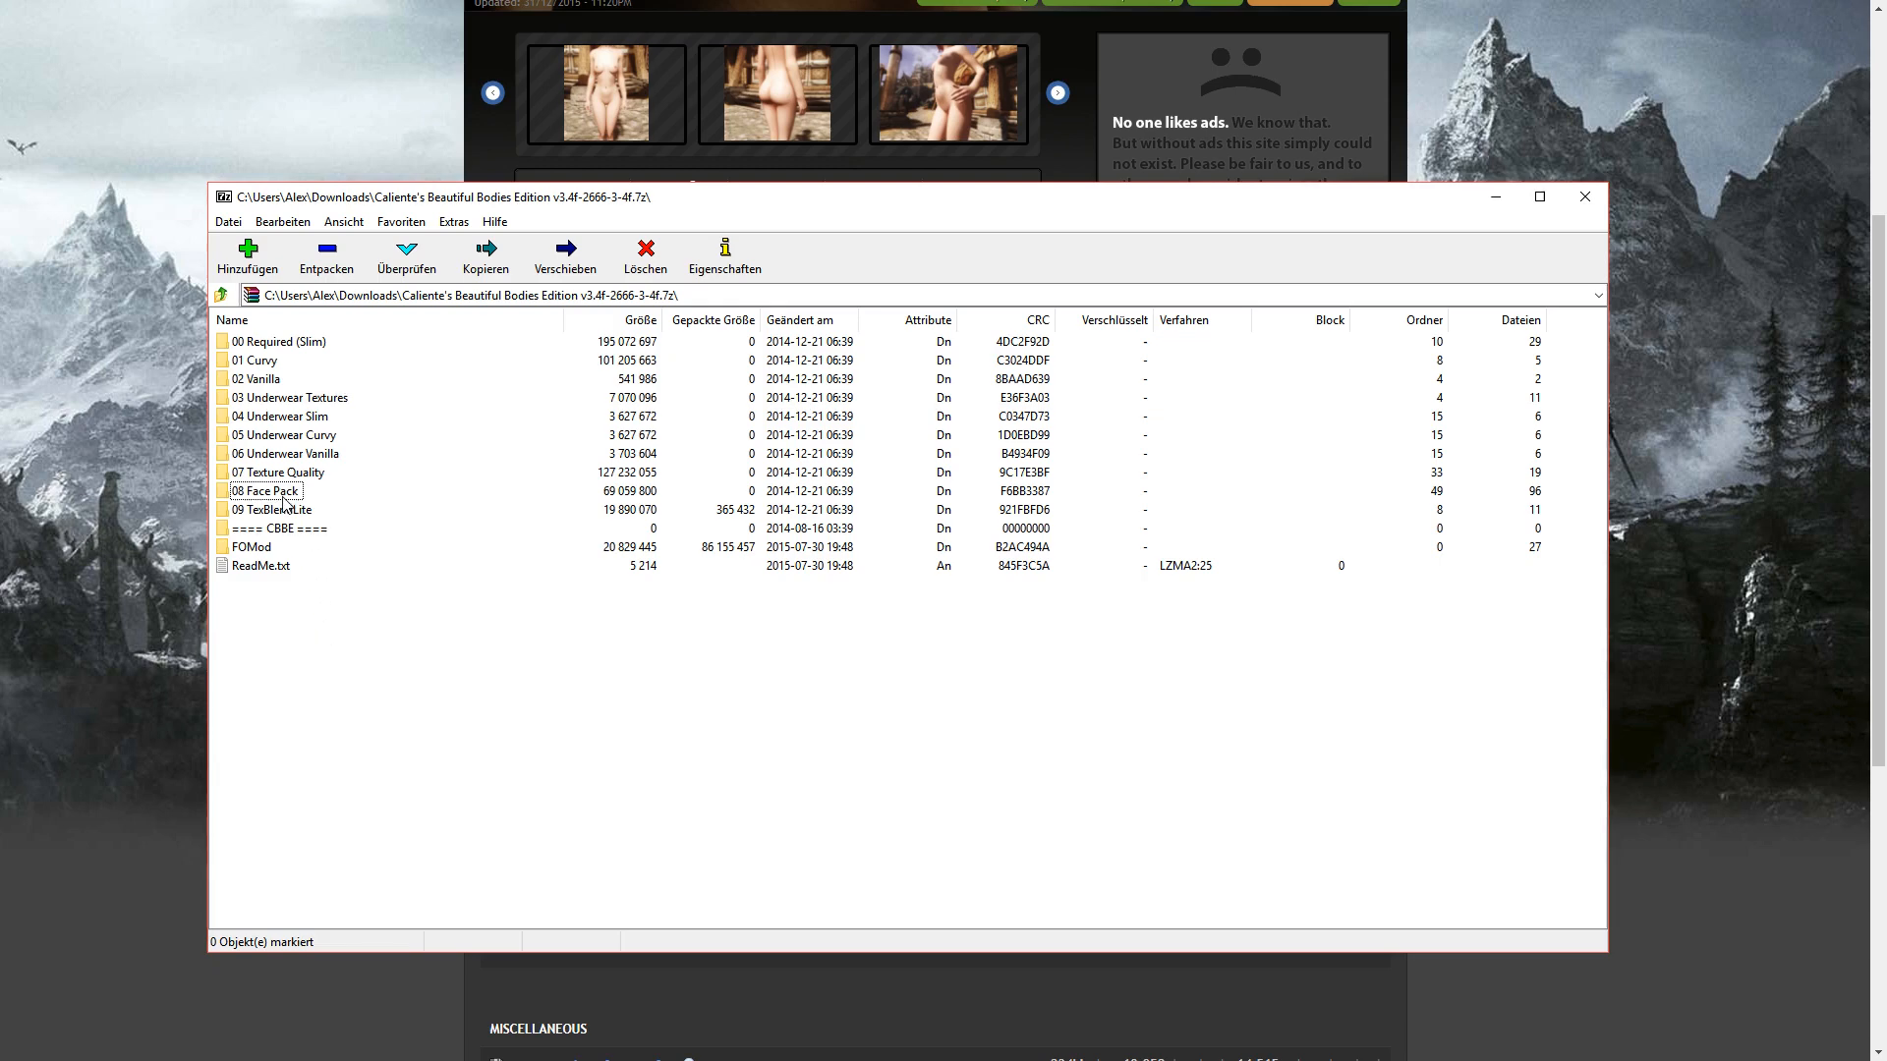
pyautogui.doubleClick(266, 491)
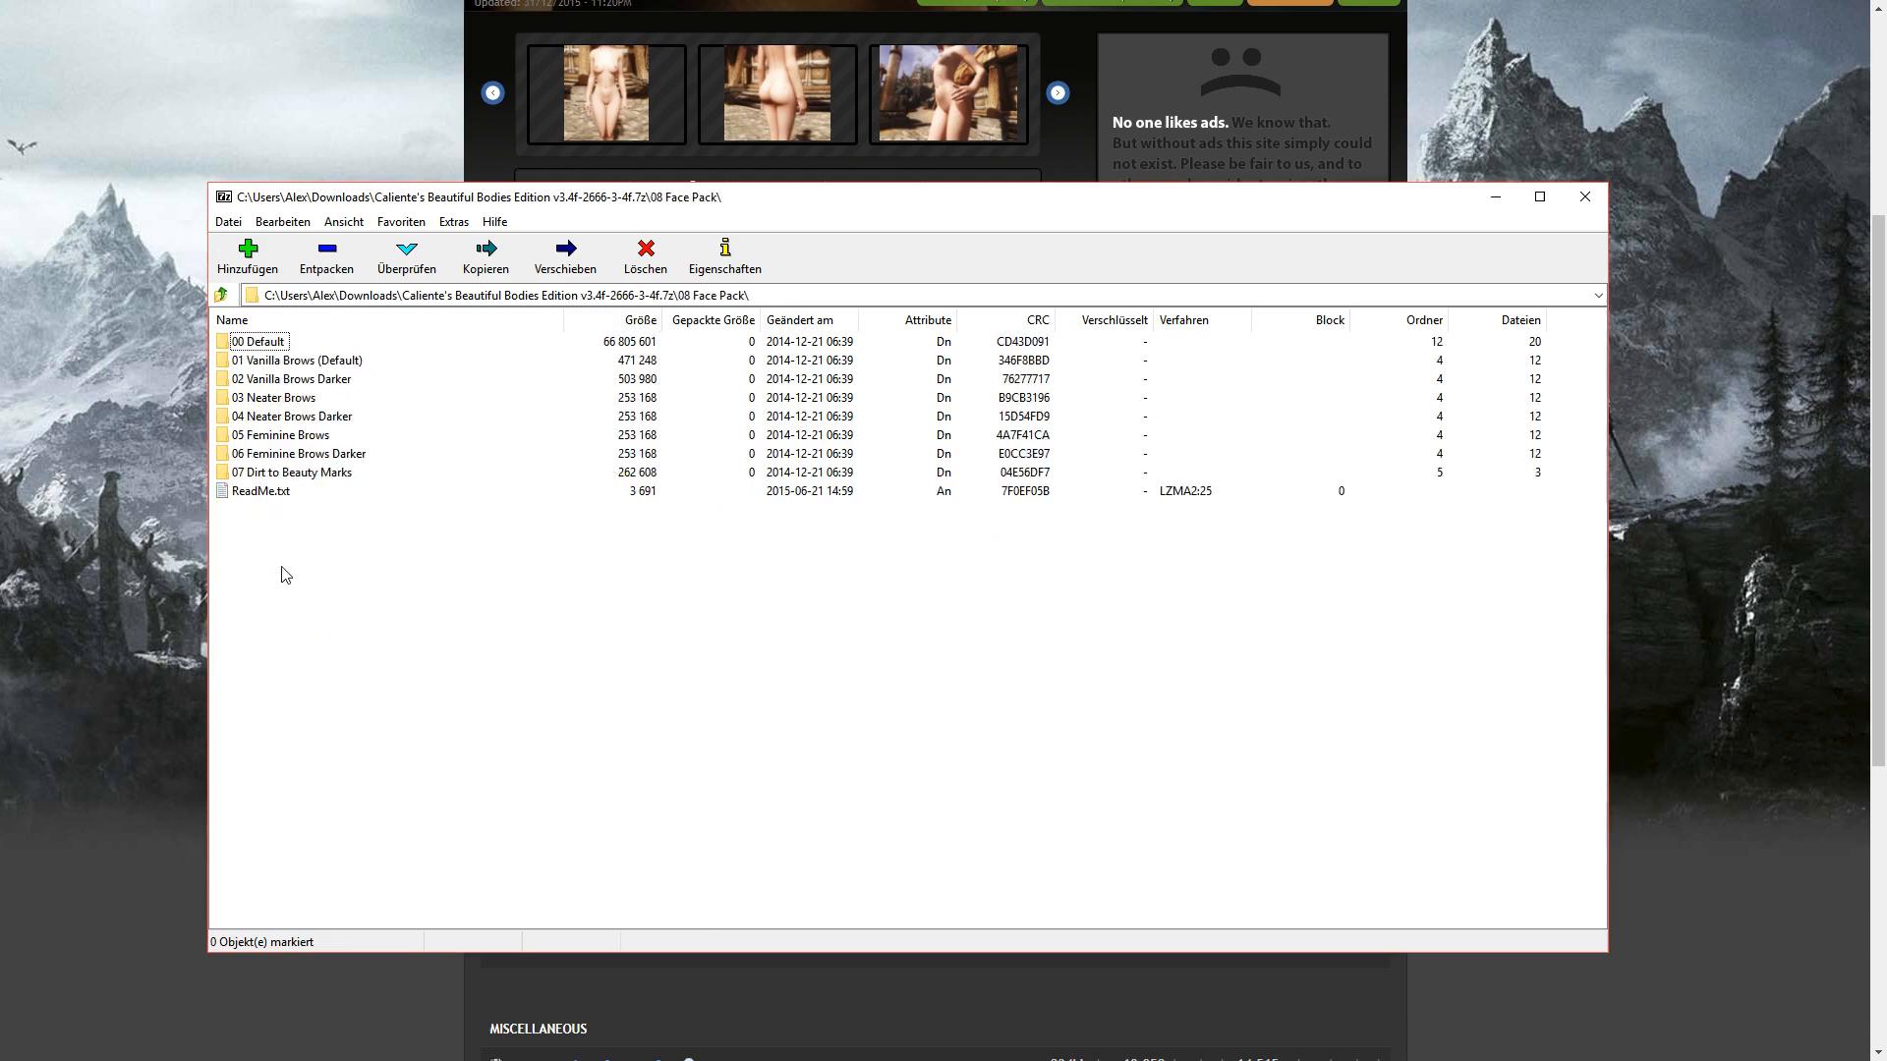
pyautogui.moveTo(291, 556)
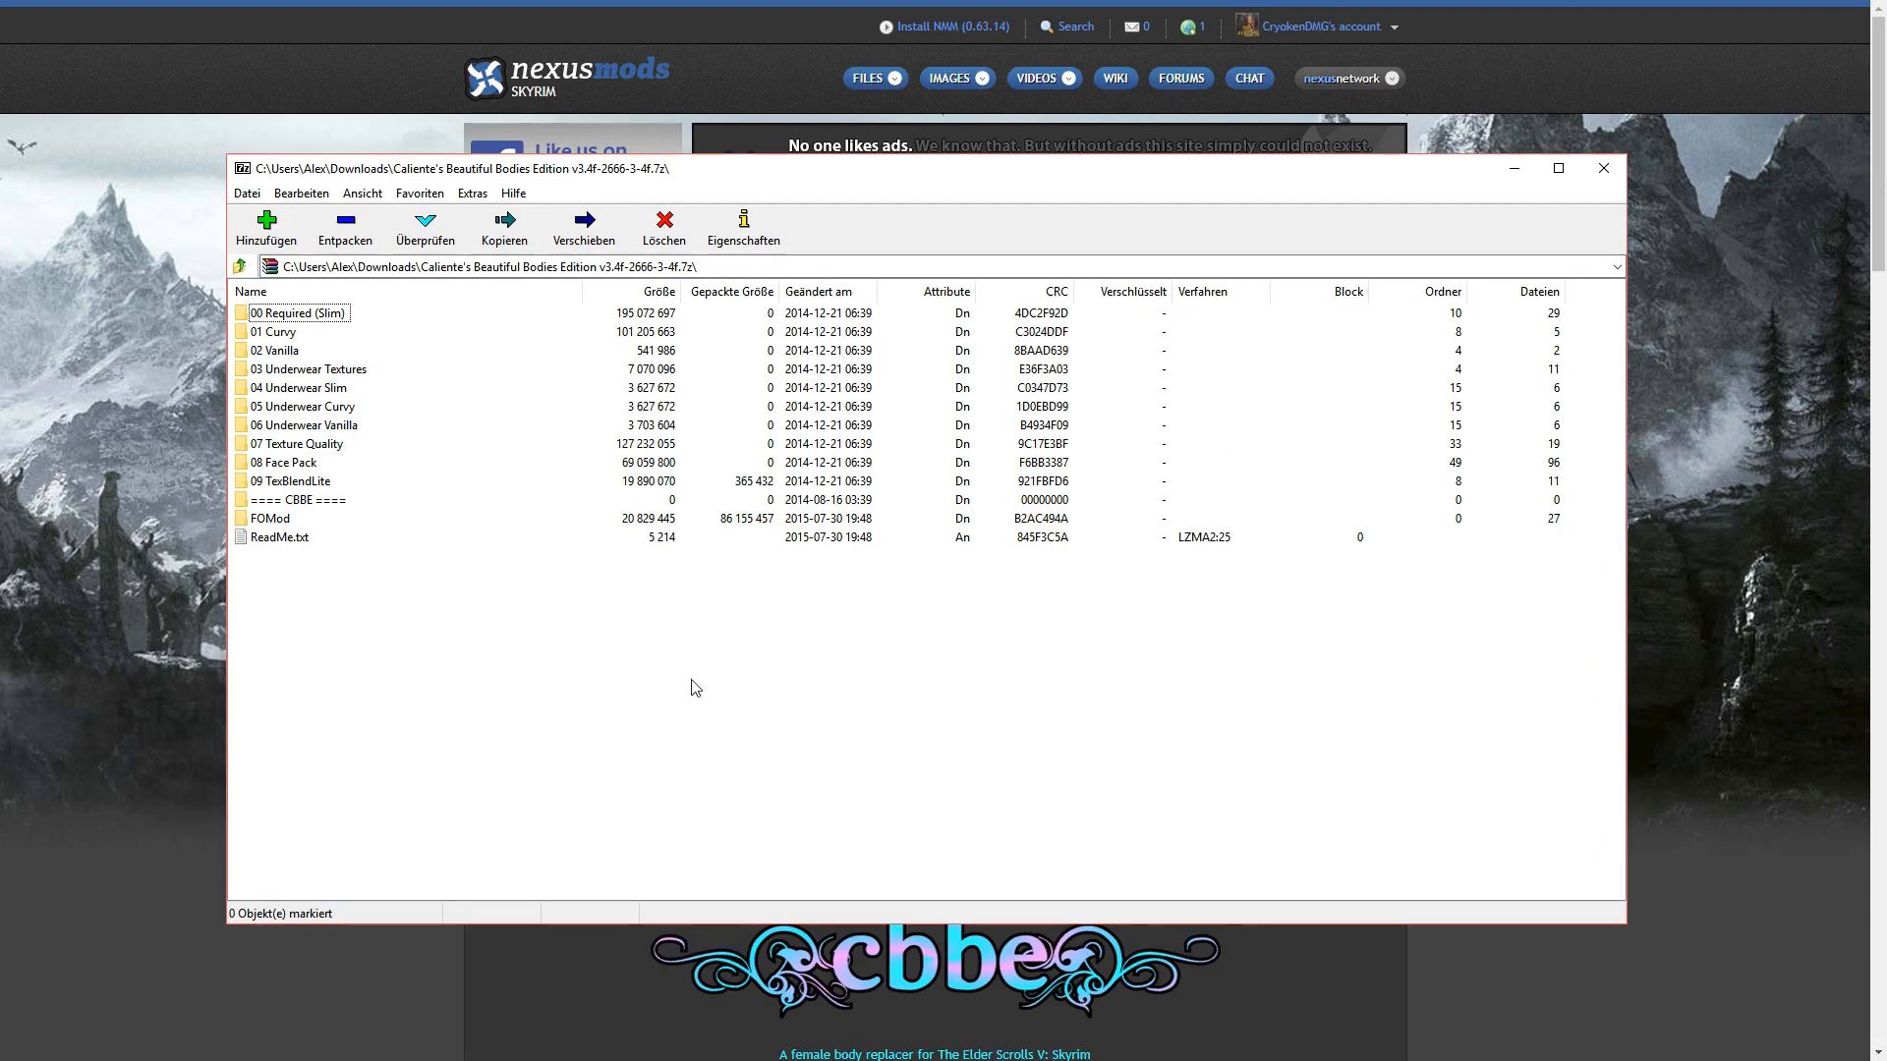
pyautogui.moveTo(647, 704)
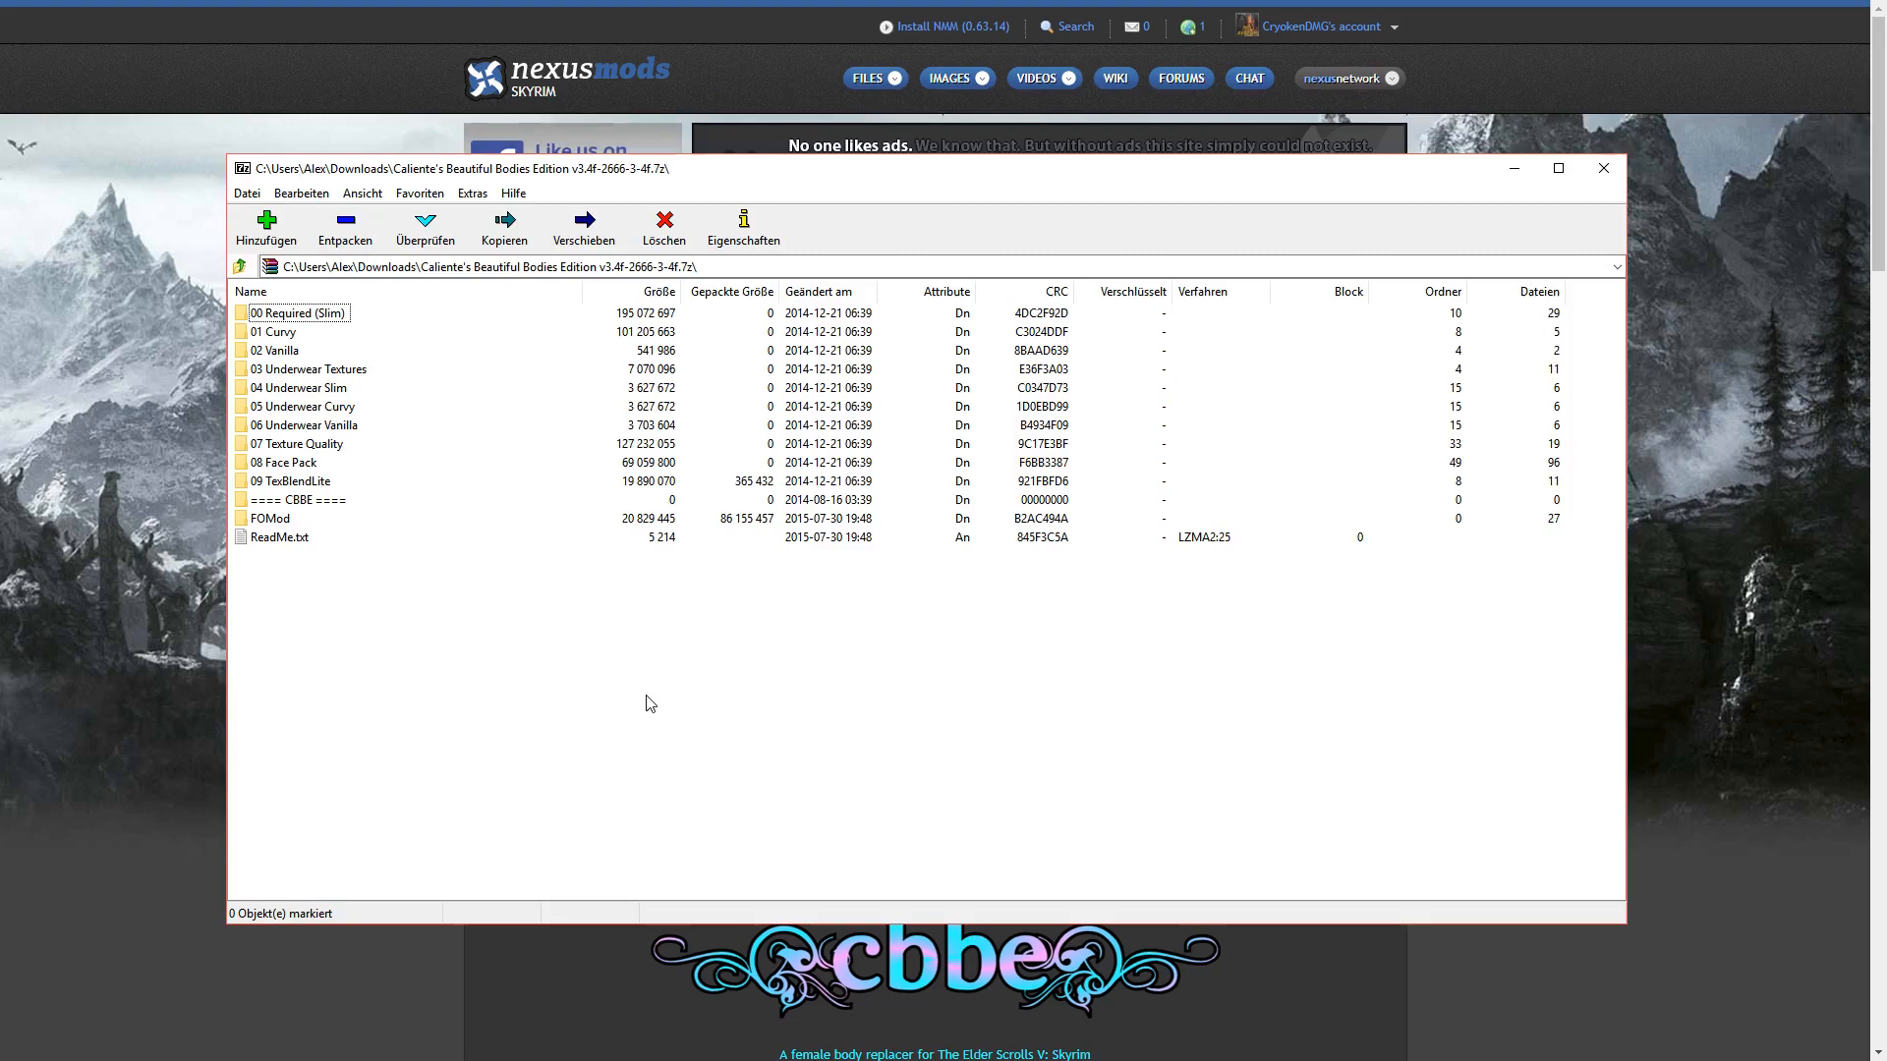
pyautogui.moveTo(674, 682)
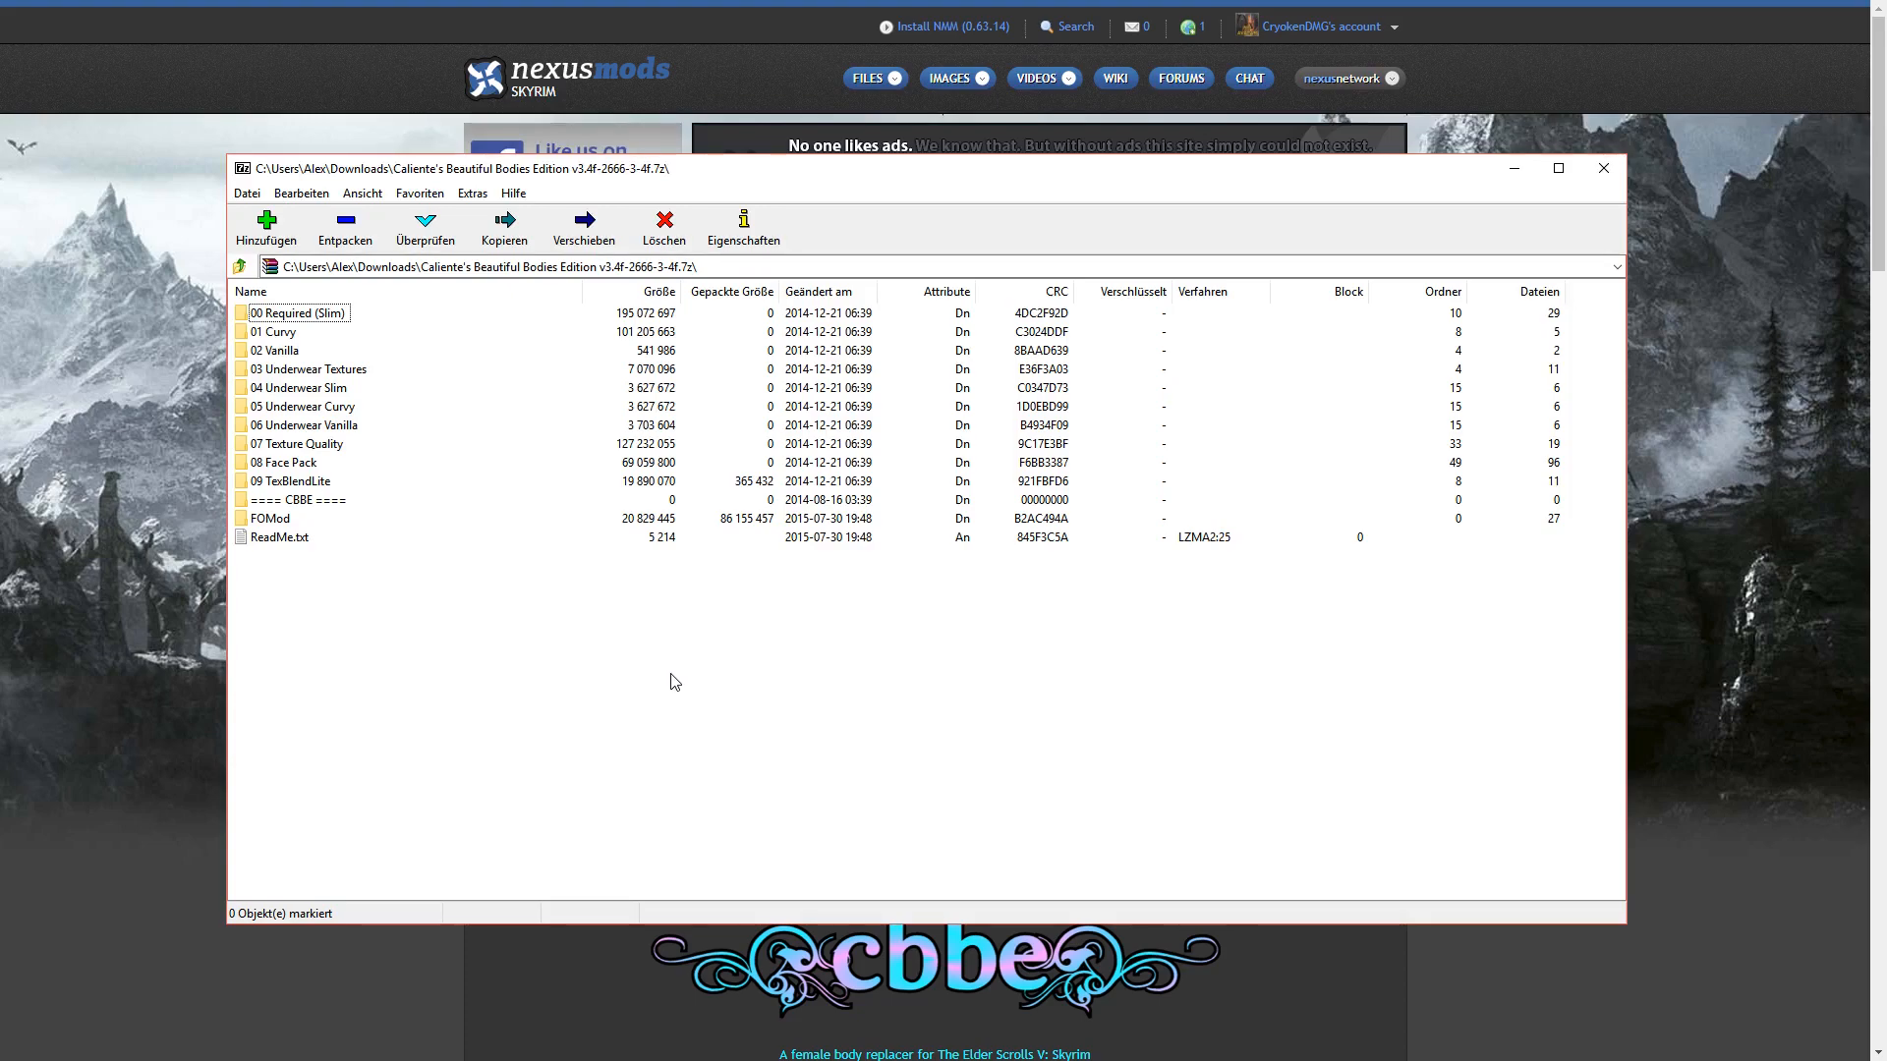